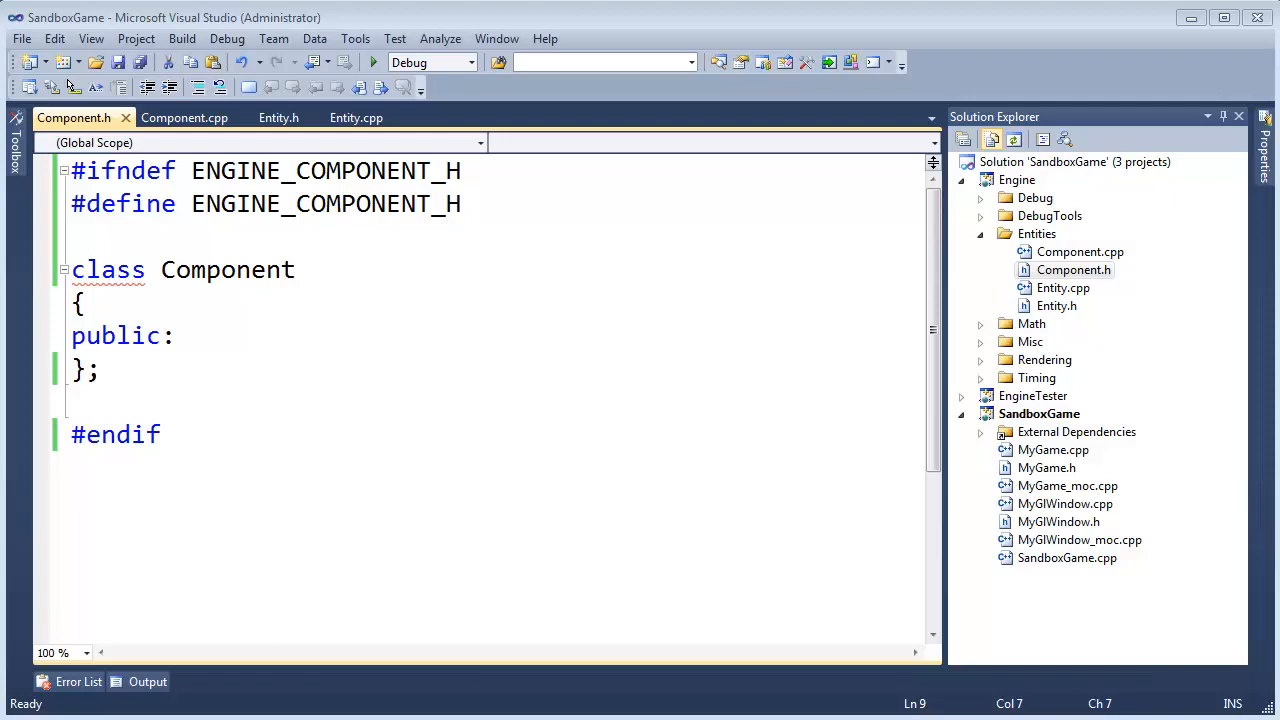
pyautogui.moveTo(858, 568)
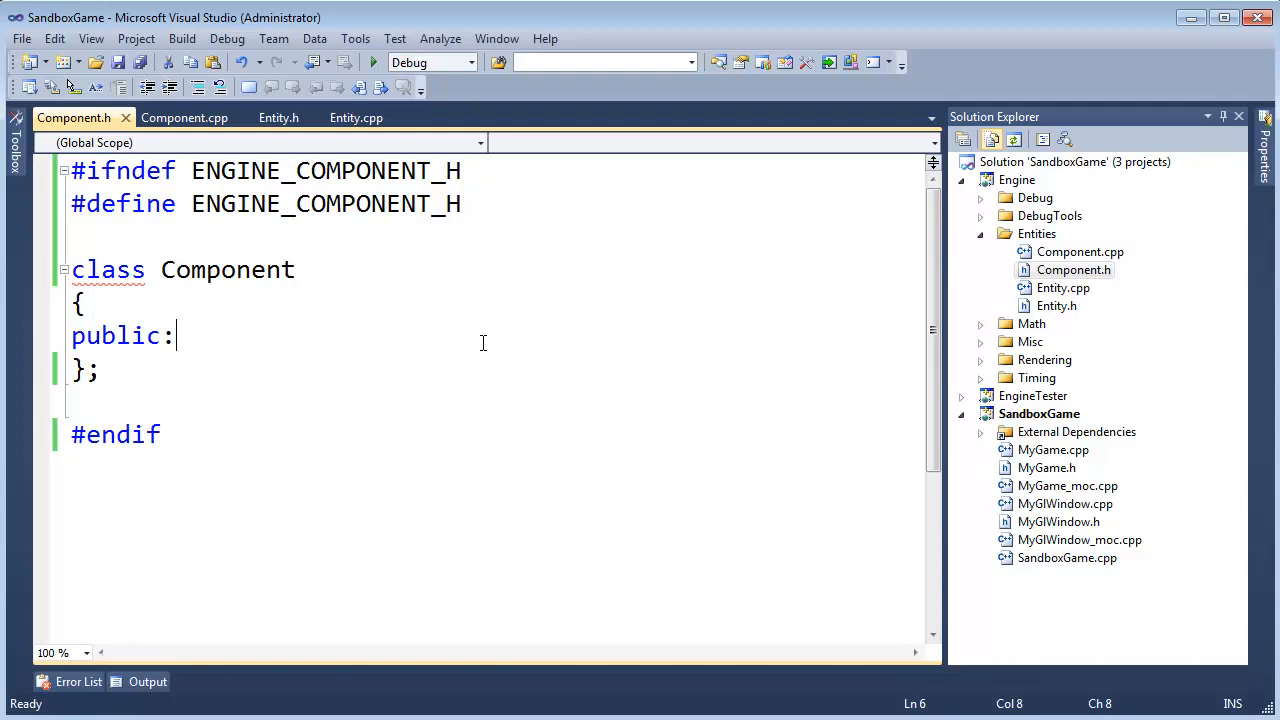
# - Wrap the Entity class in Entity.h and the Component class in Component.h in namespace Entities
pyautogui.click(1056, 304)
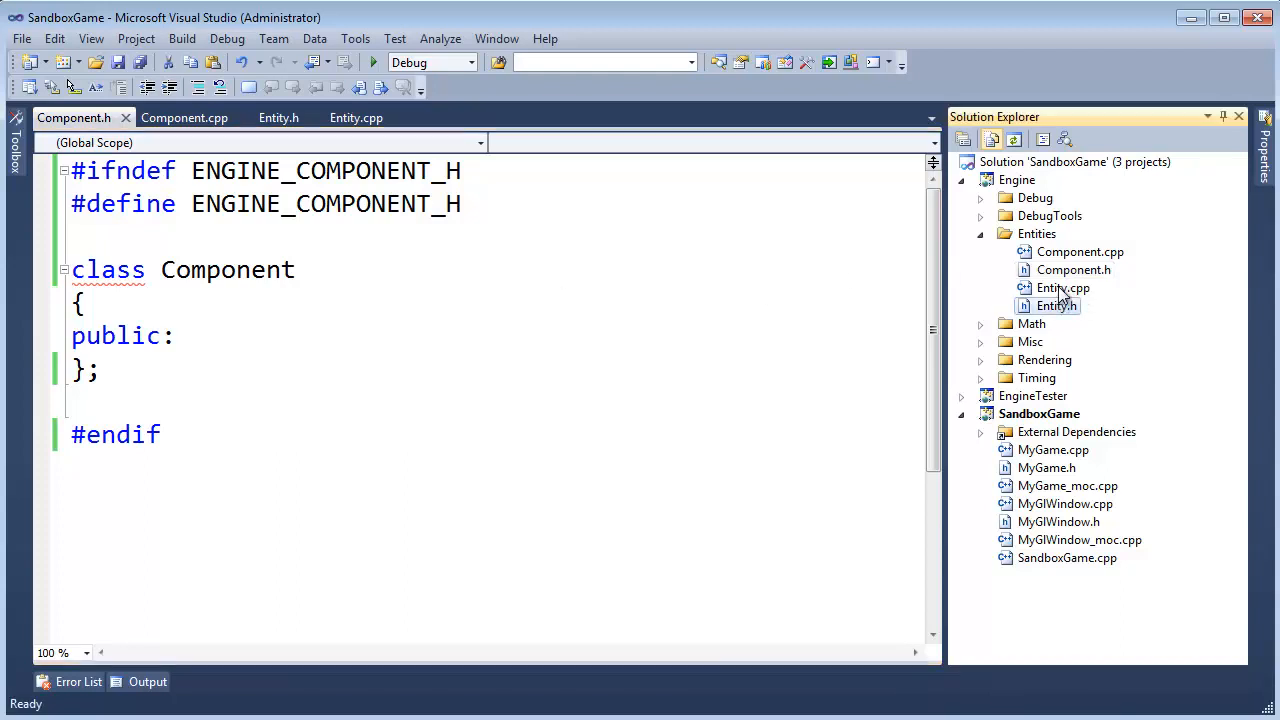
pyautogui.click(1036, 232)
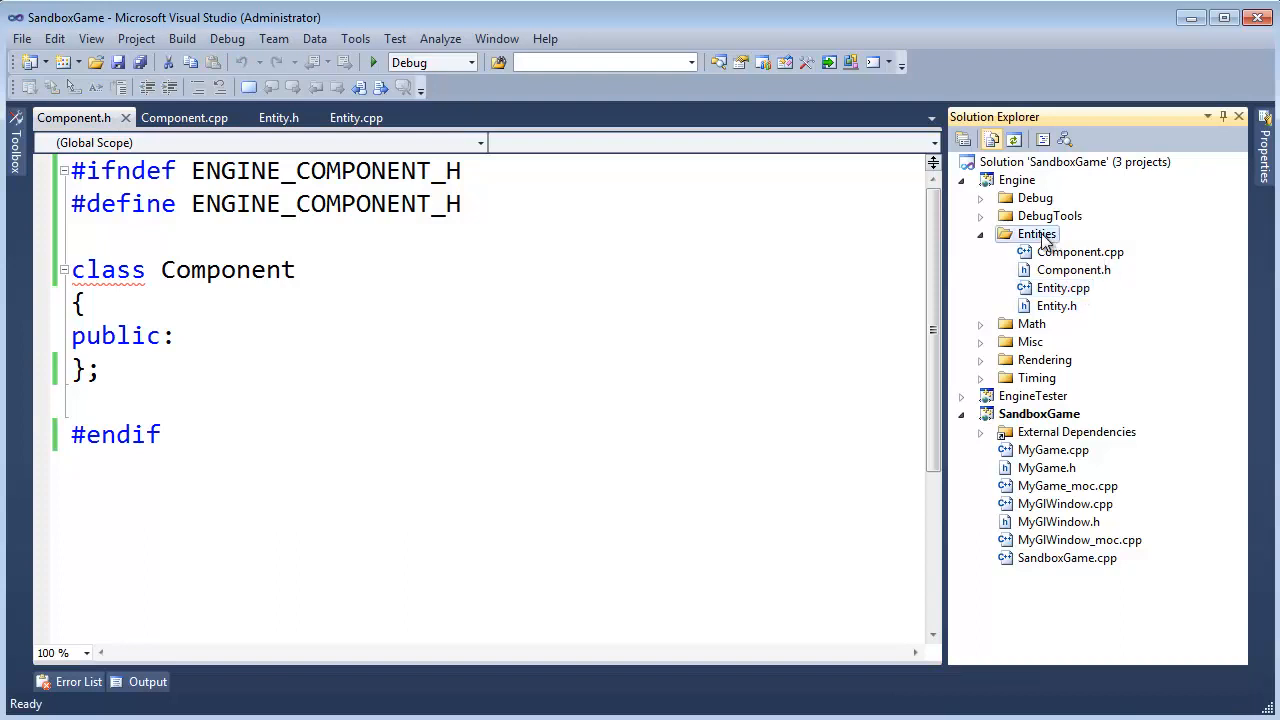
pyautogui.doubleClick(1056, 304)
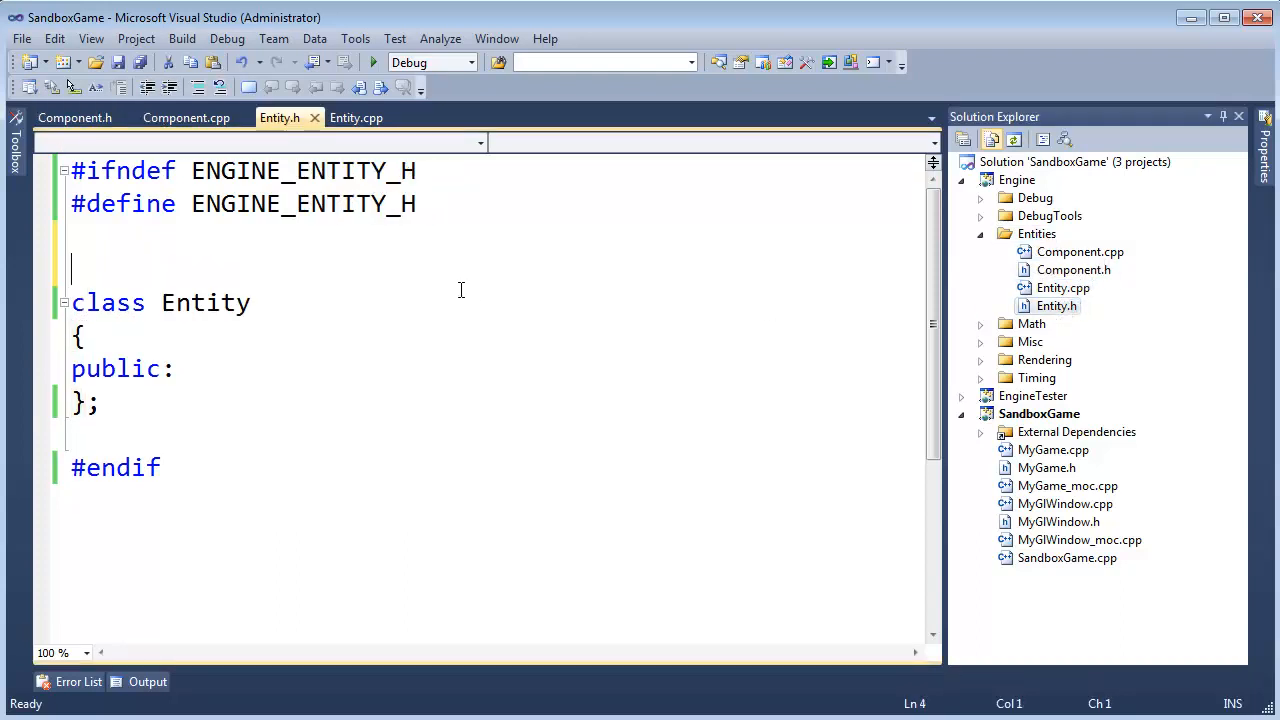
pyautogui.write('namespace Entiti')
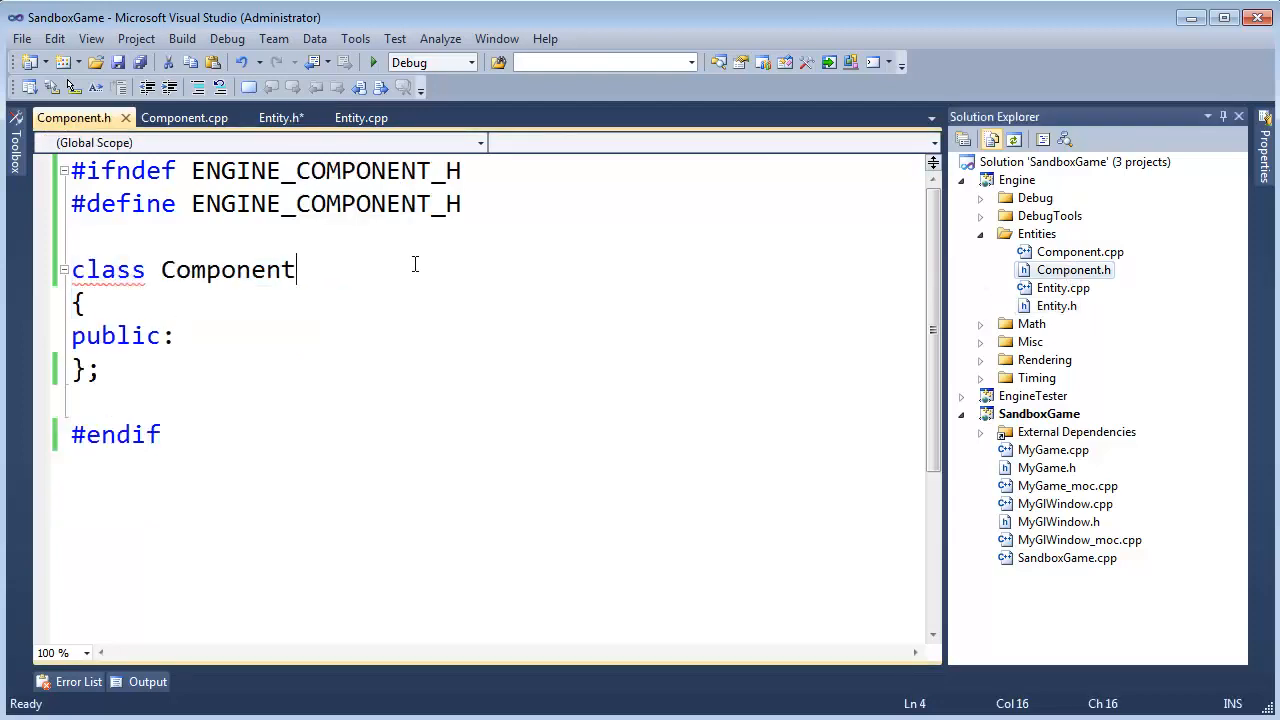
pyautogui.write('namespace Entities')
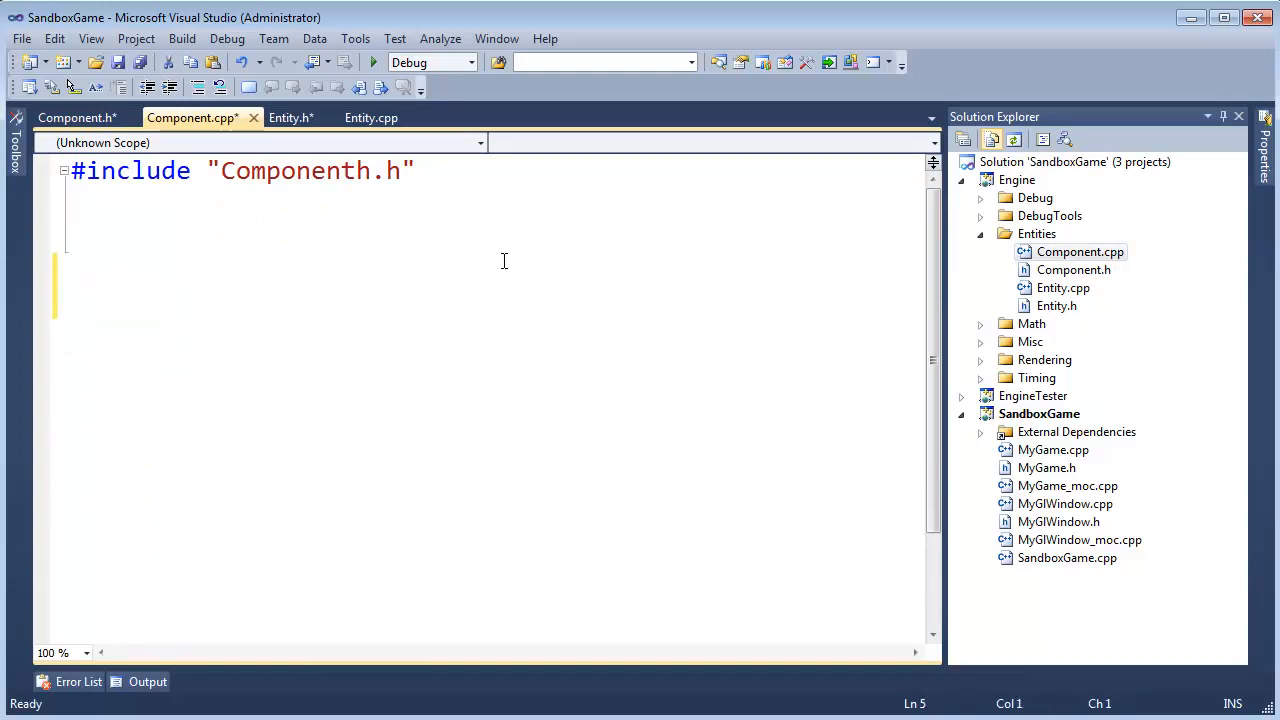
# - Give Component.cpp and Entity.cpp an empty namespace Entities block, dropping Entity.cpp's constructor/destructor stubs
pyautogui.click(76, 116)
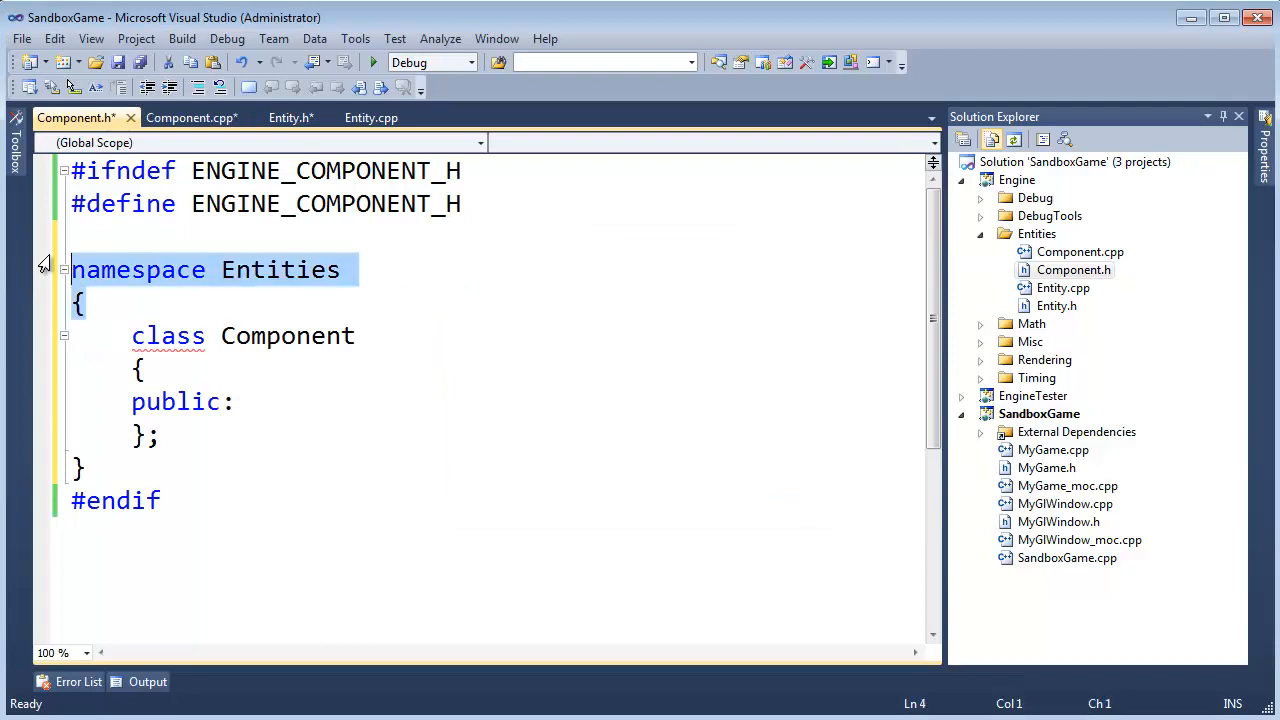
pyautogui.click(190, 116)
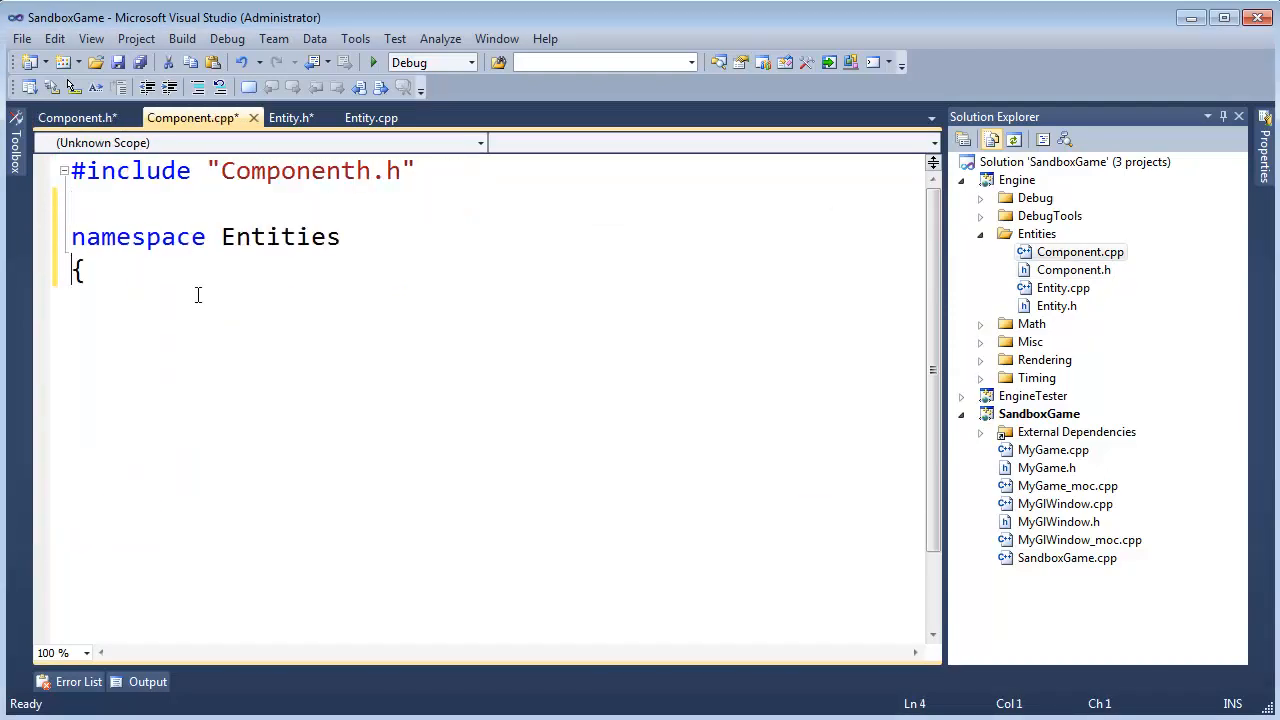
pyautogui.write('}')
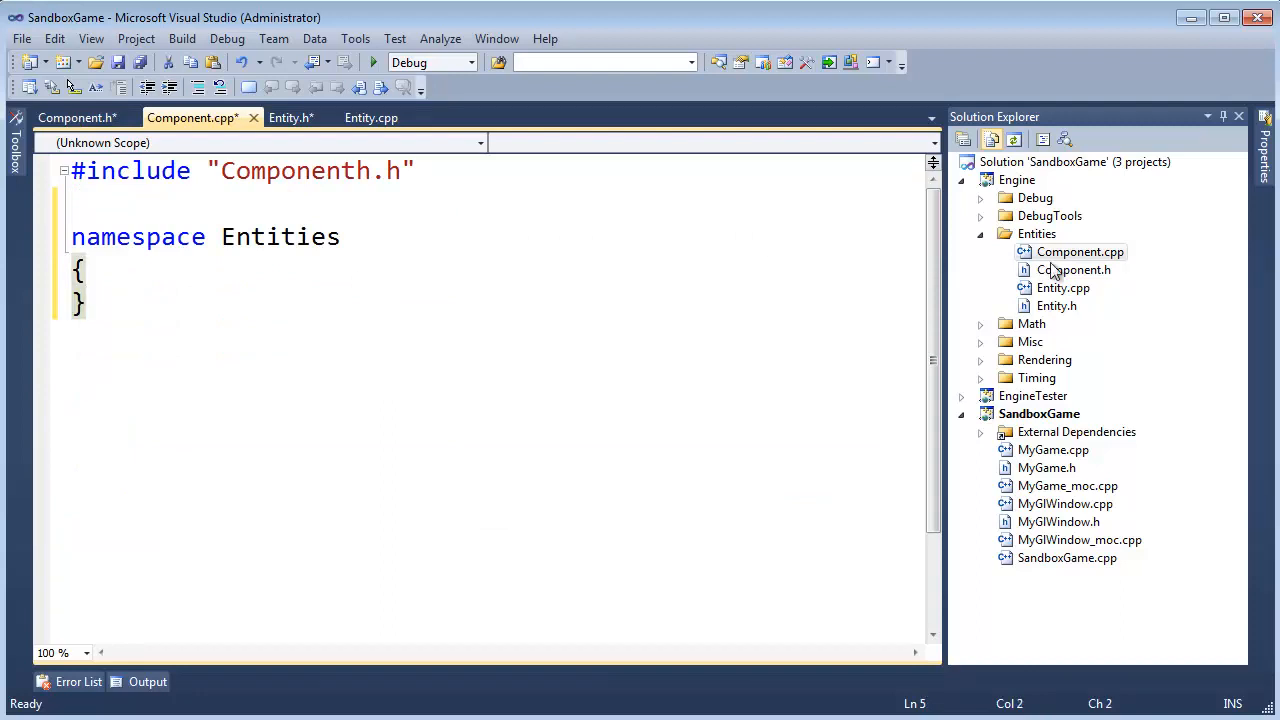
pyautogui.click(372, 116)
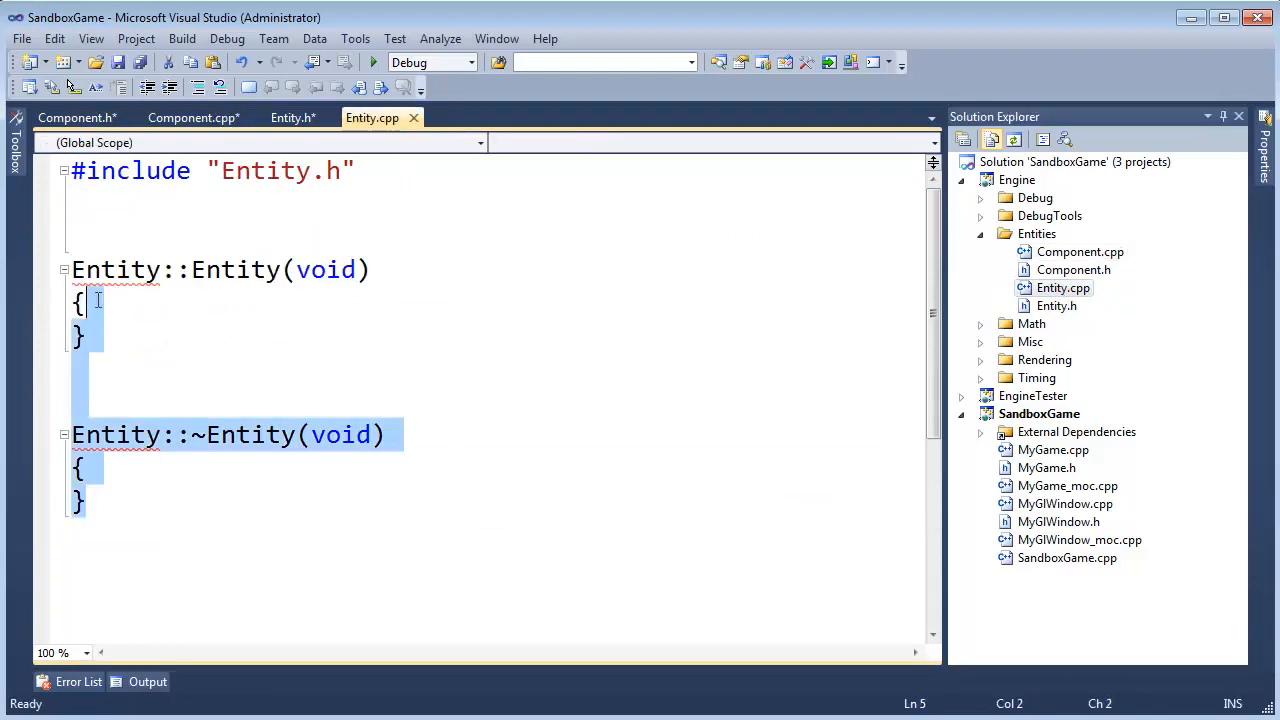
pyautogui.click(190, 116)
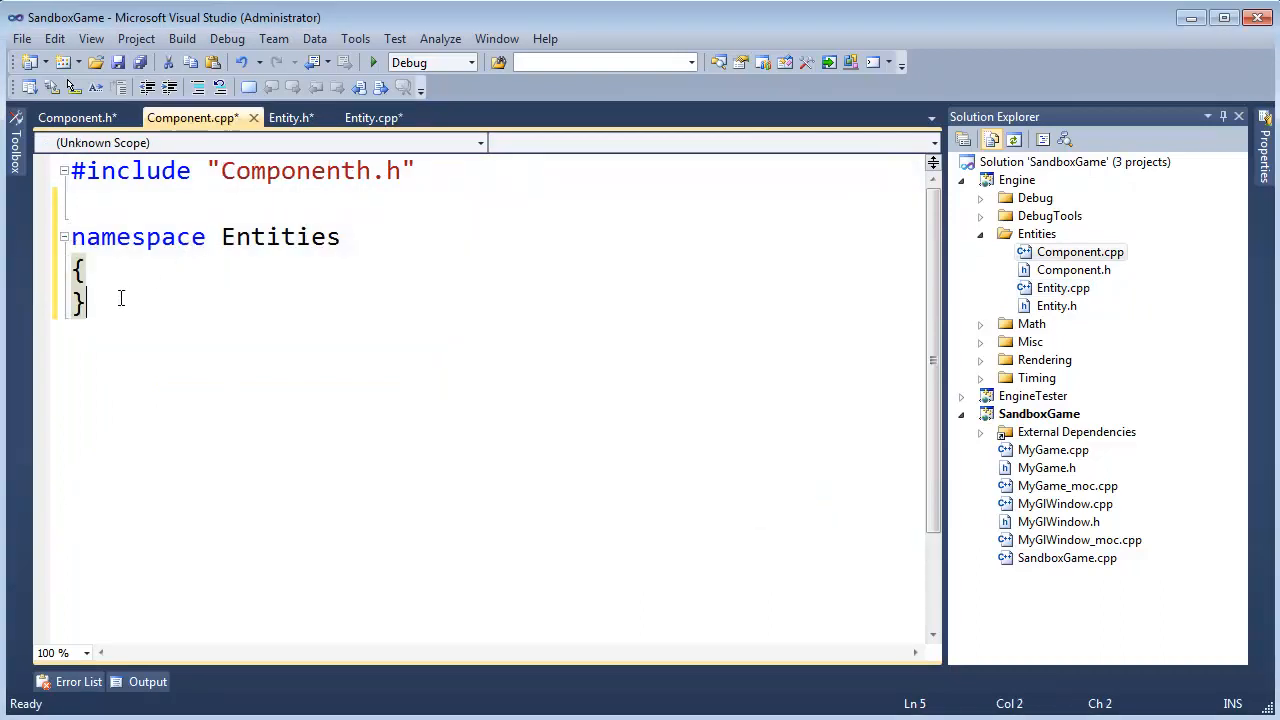
pyautogui.click(372, 116)
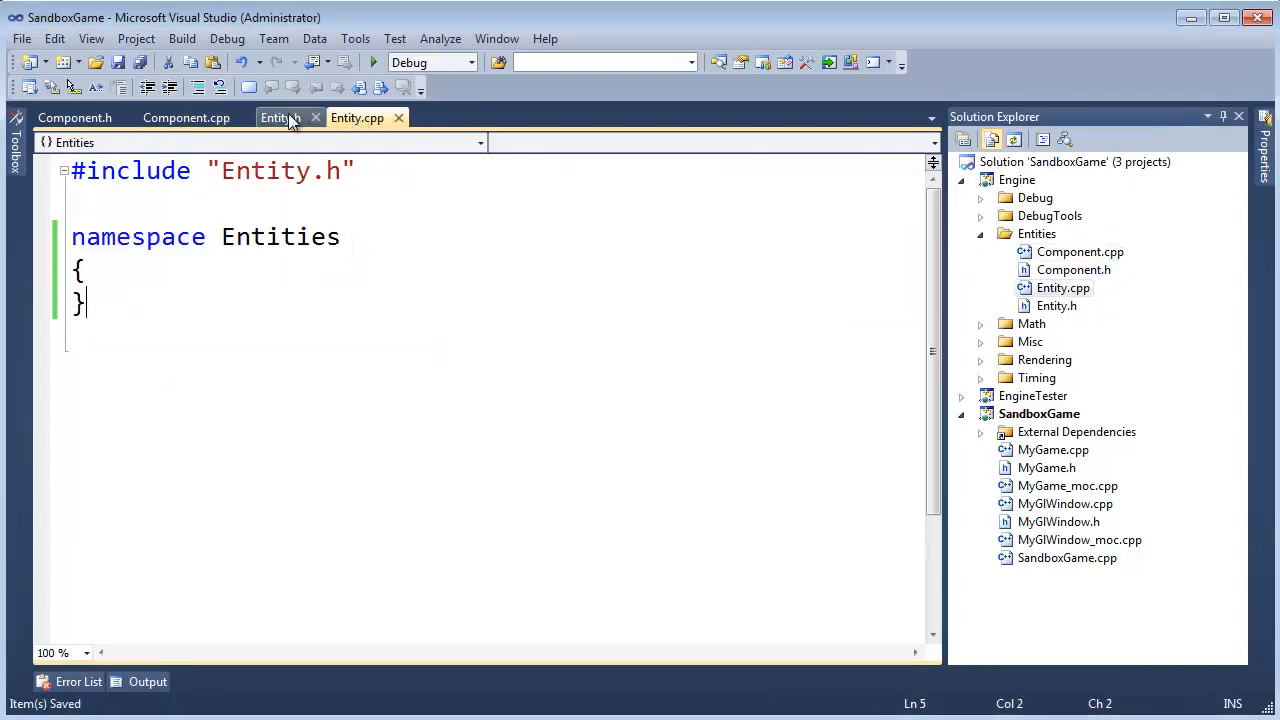
# - Review the four Entity and Component files and save them all
pyautogui.click(280, 116)
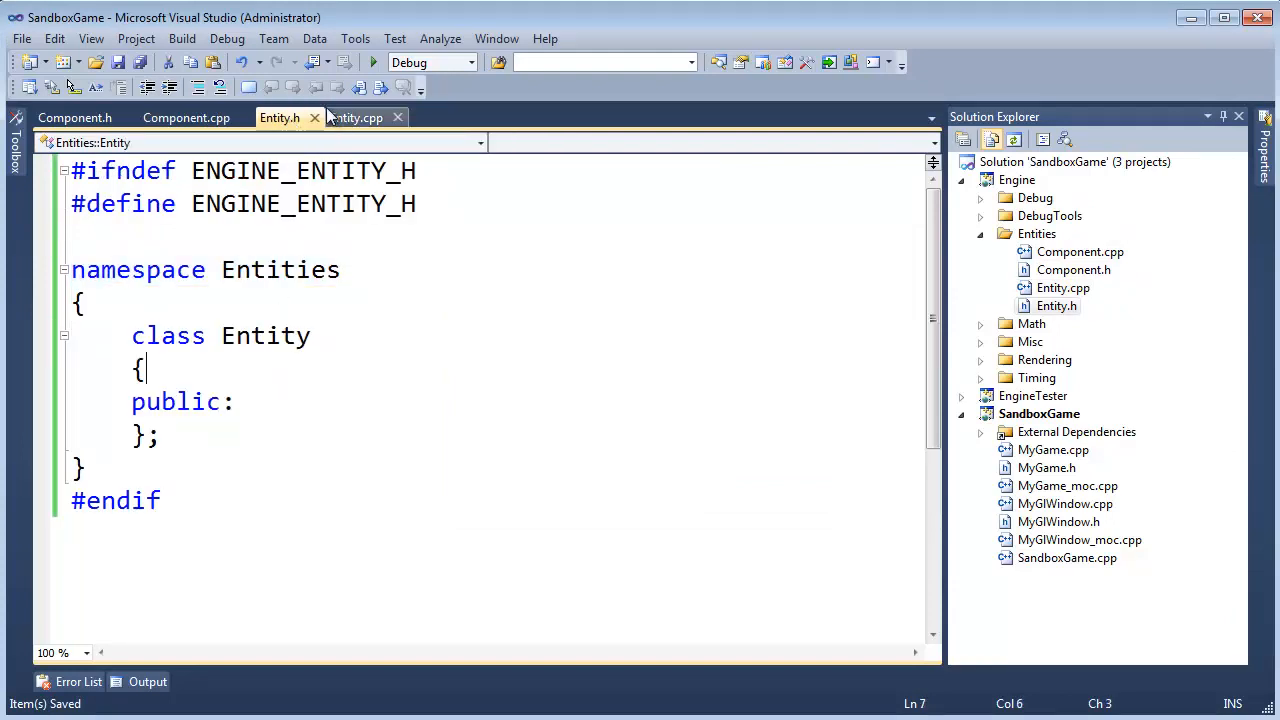
pyautogui.click(356, 116)
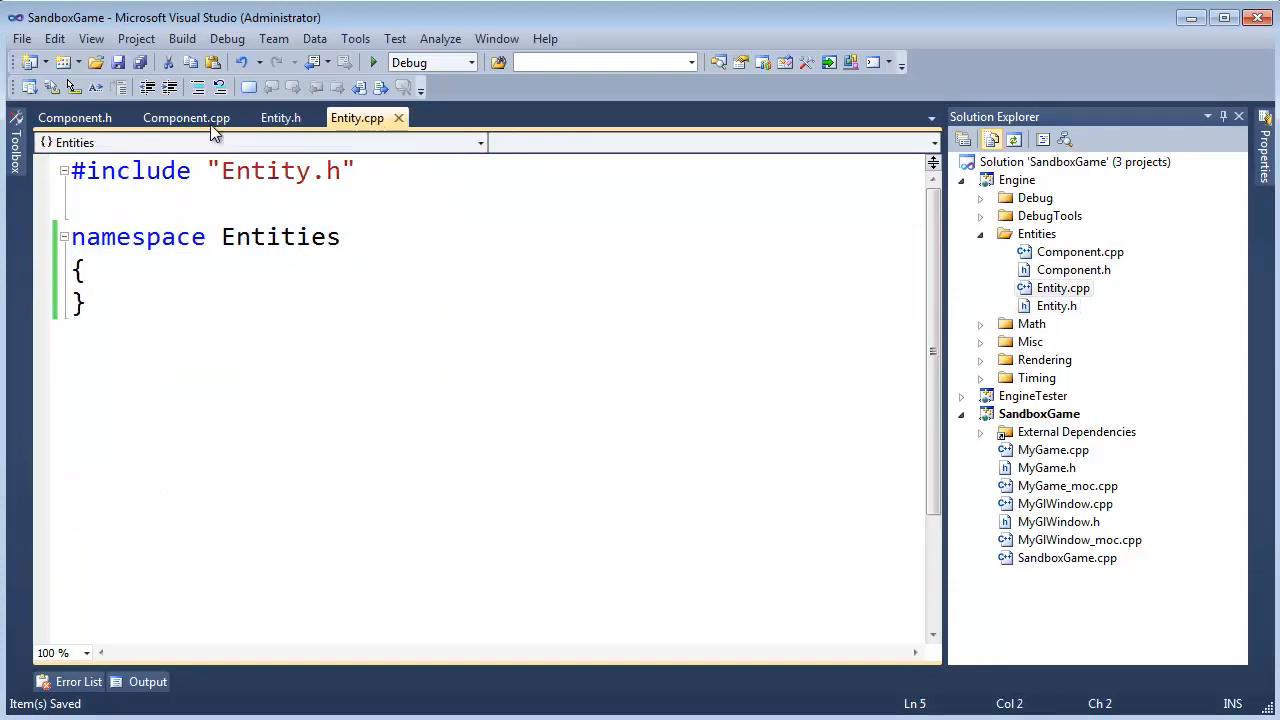
pyautogui.click(74, 116)
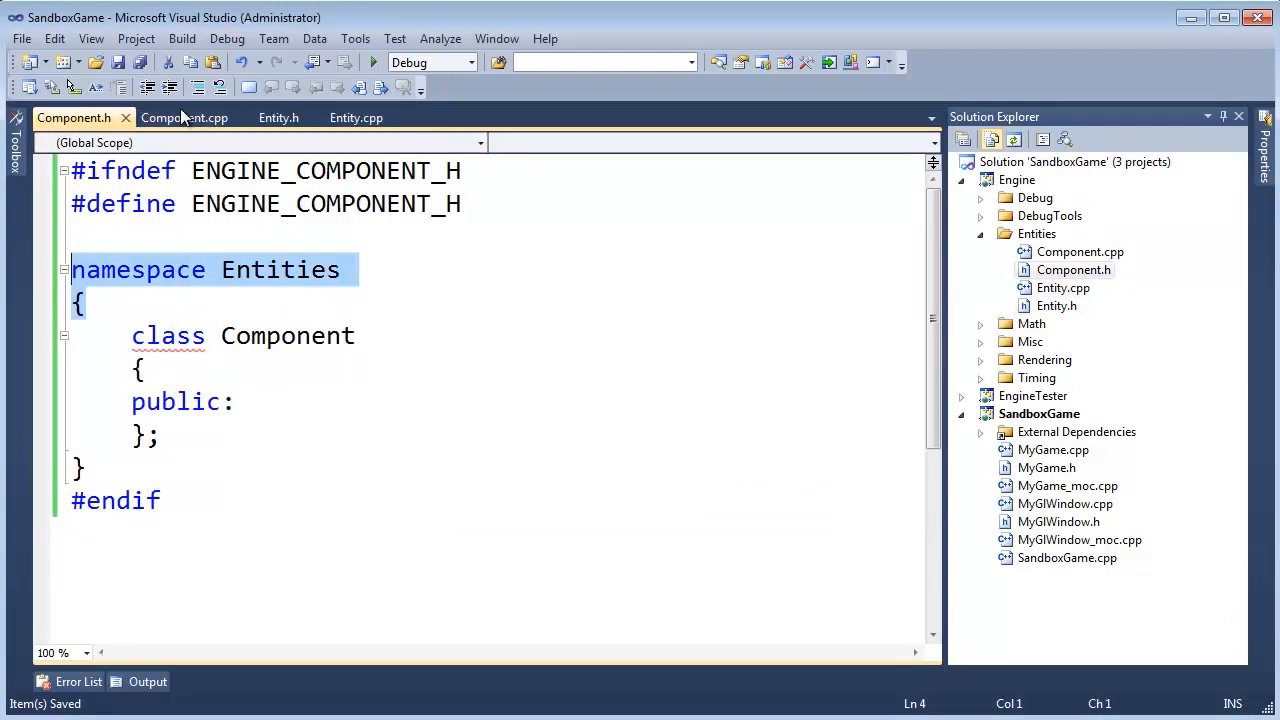
pyautogui.click(184, 116)
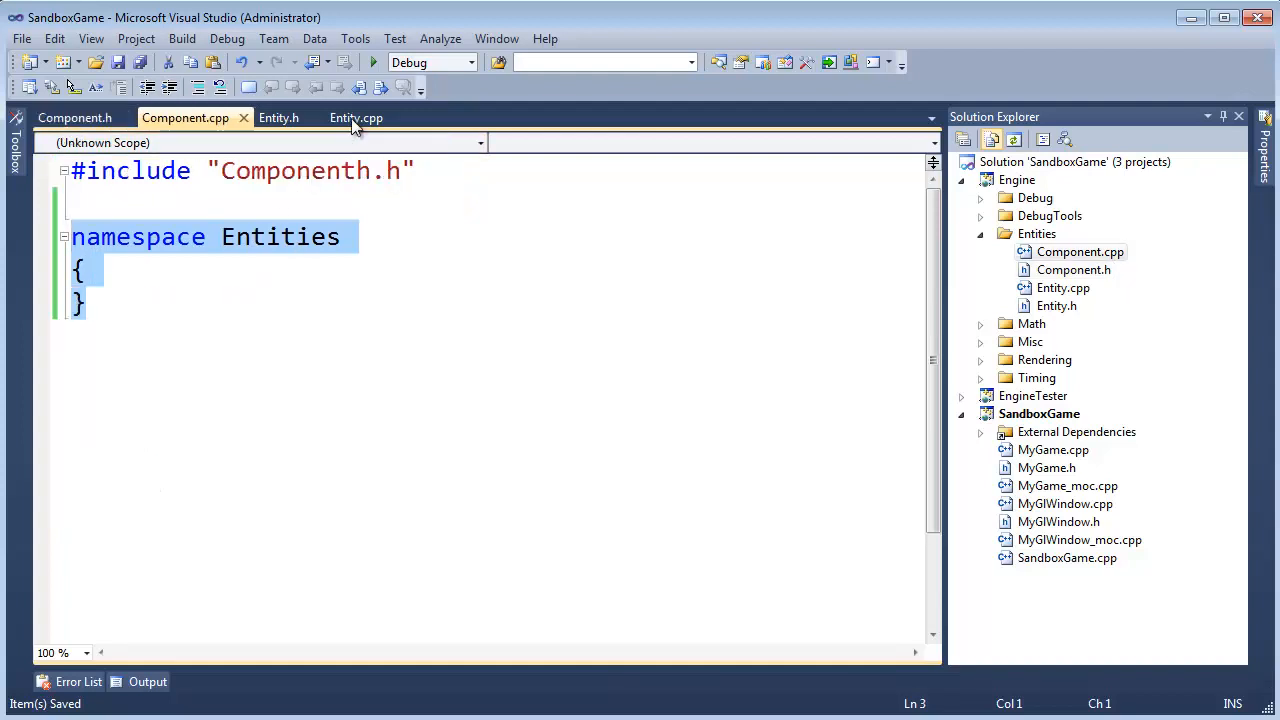
pyautogui.click(356, 116)
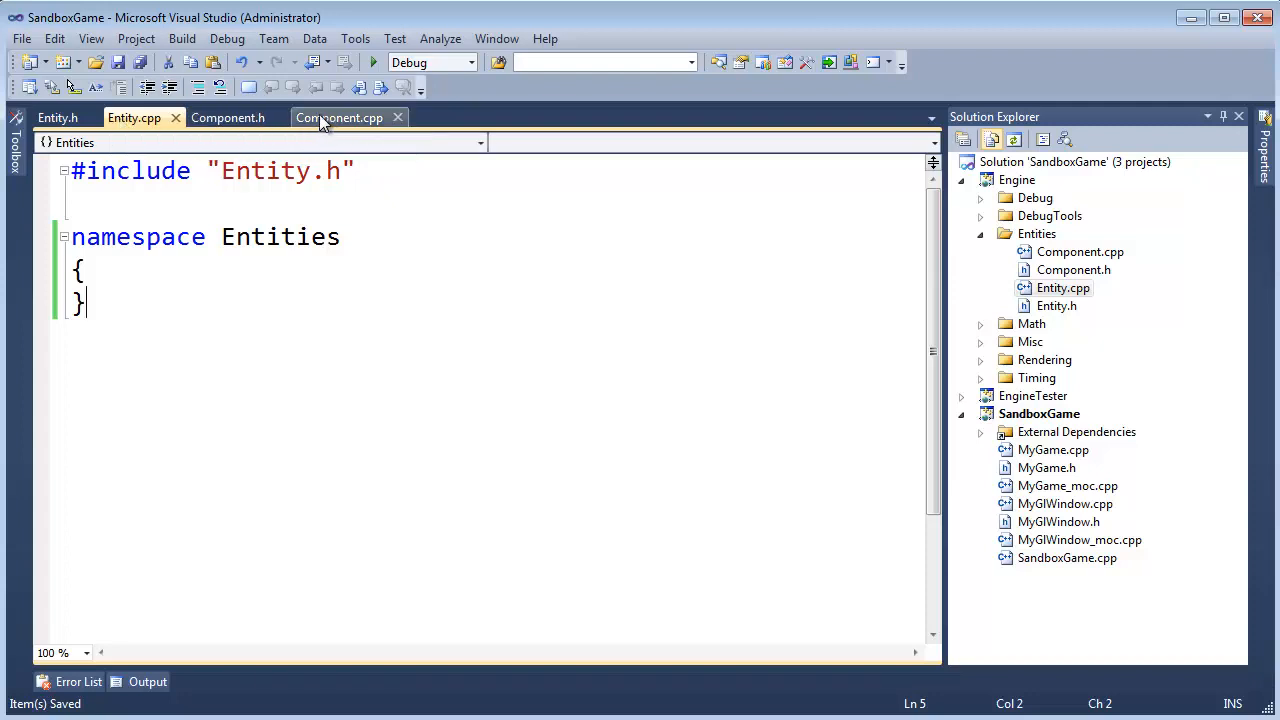
pyautogui.moveTo(228, 116)
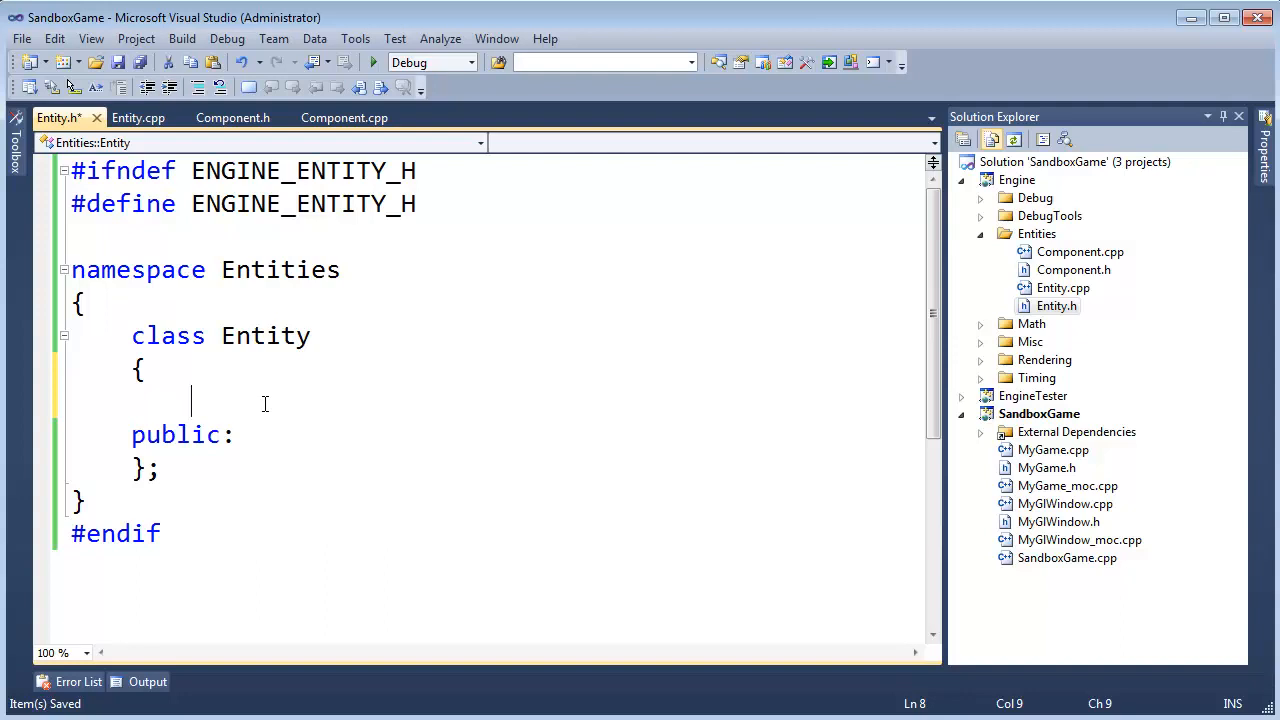
# - Declare a Component* components[MAX_COMPONENTS] array member in the Entity class
pyautogui.write('Component')
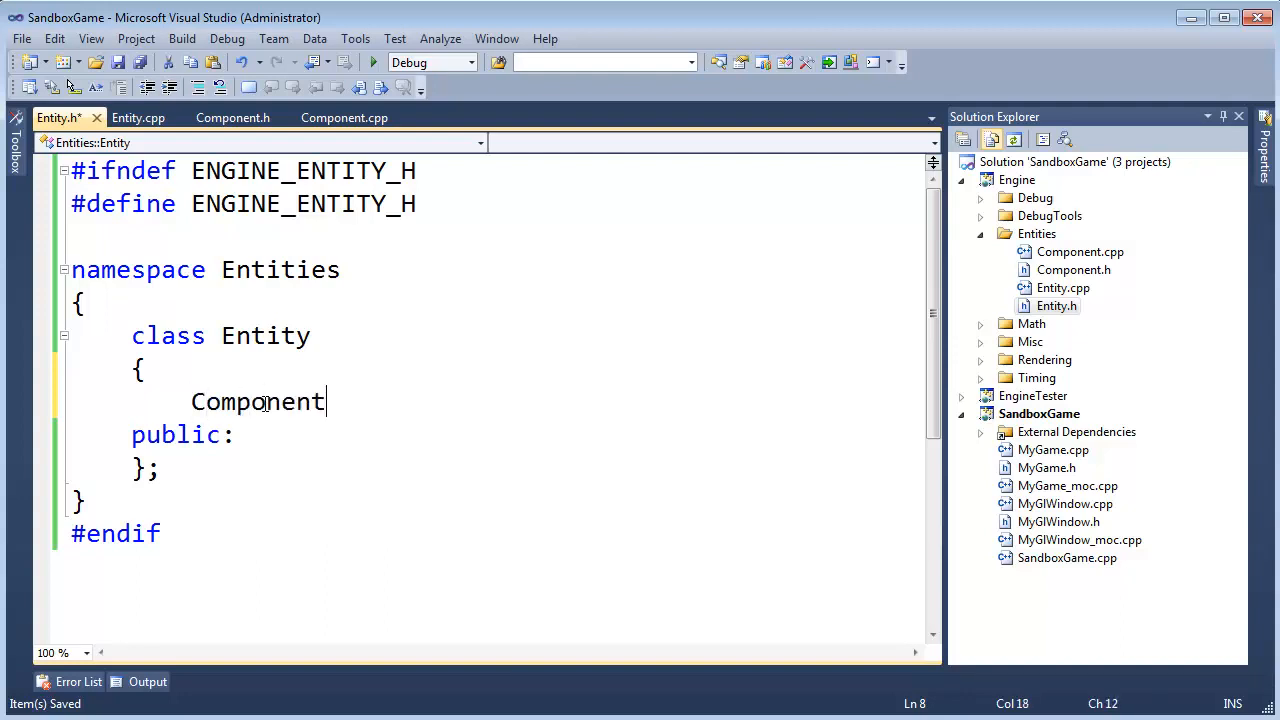
pyautogui.write('*')
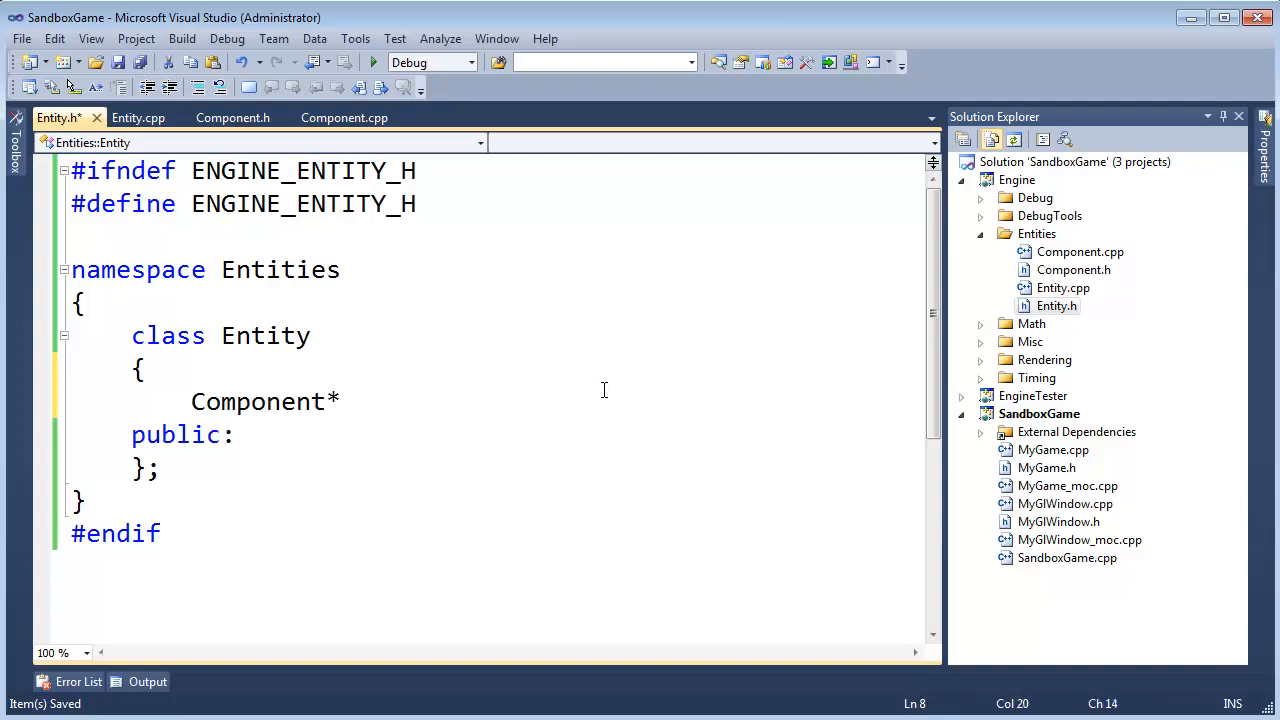
pyautogui.write('components')
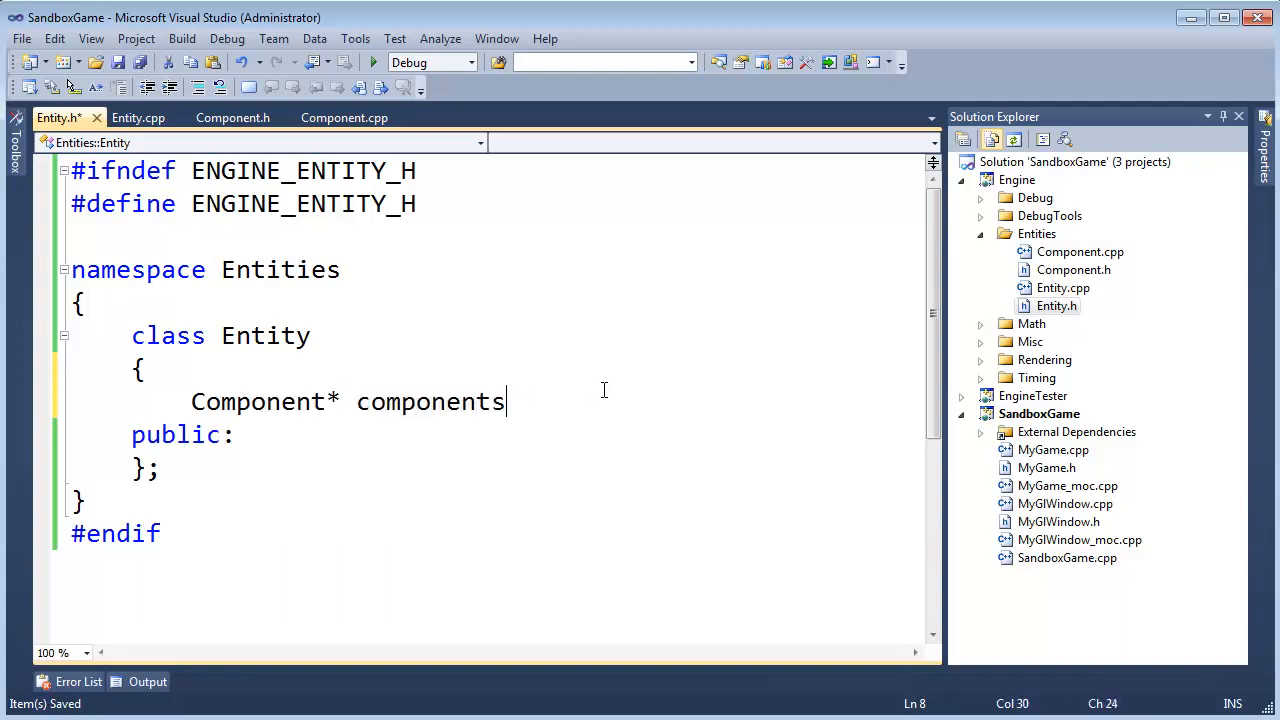
pyautogui.write('[MAX_')
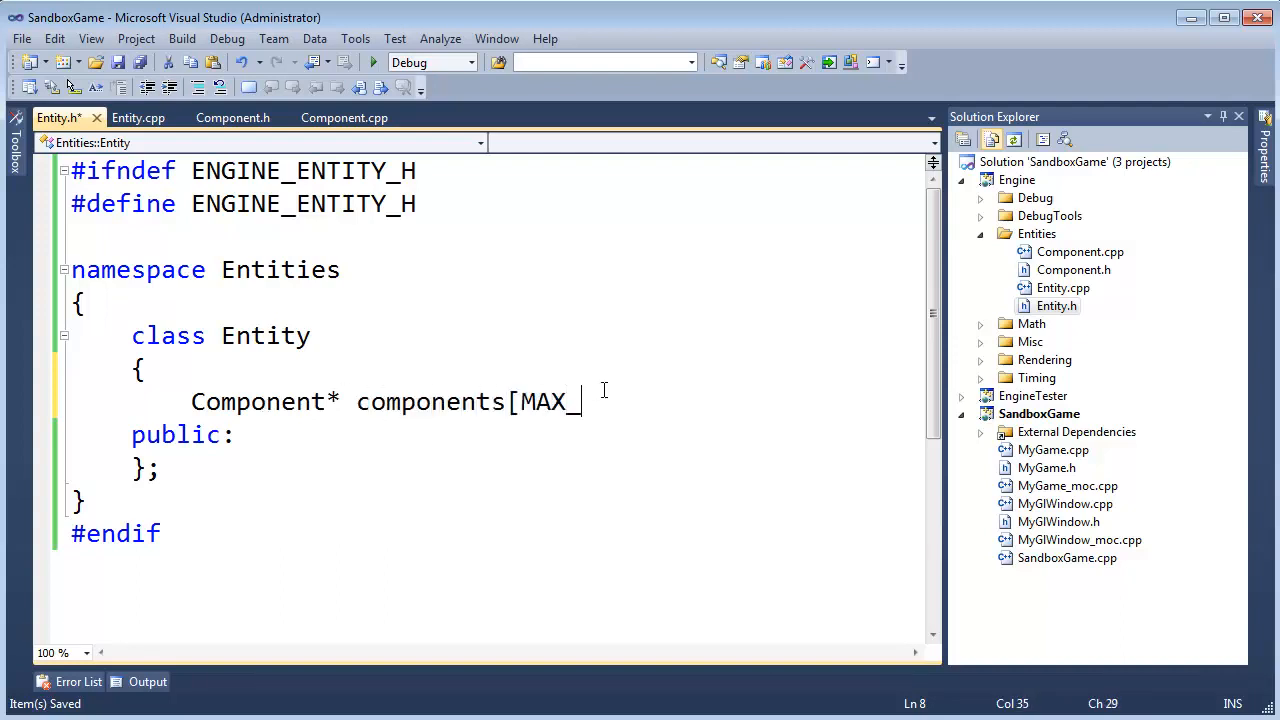
pyautogui.write('COMP')
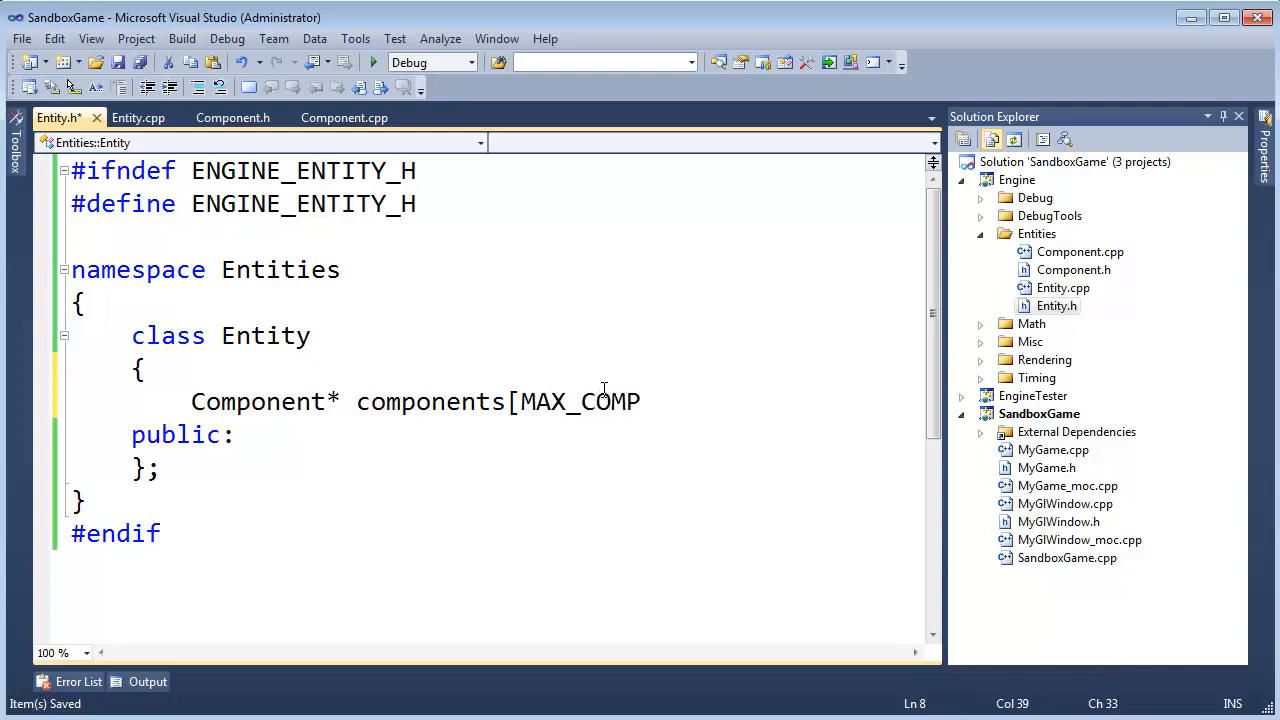
pyautogui.write('ONENT')
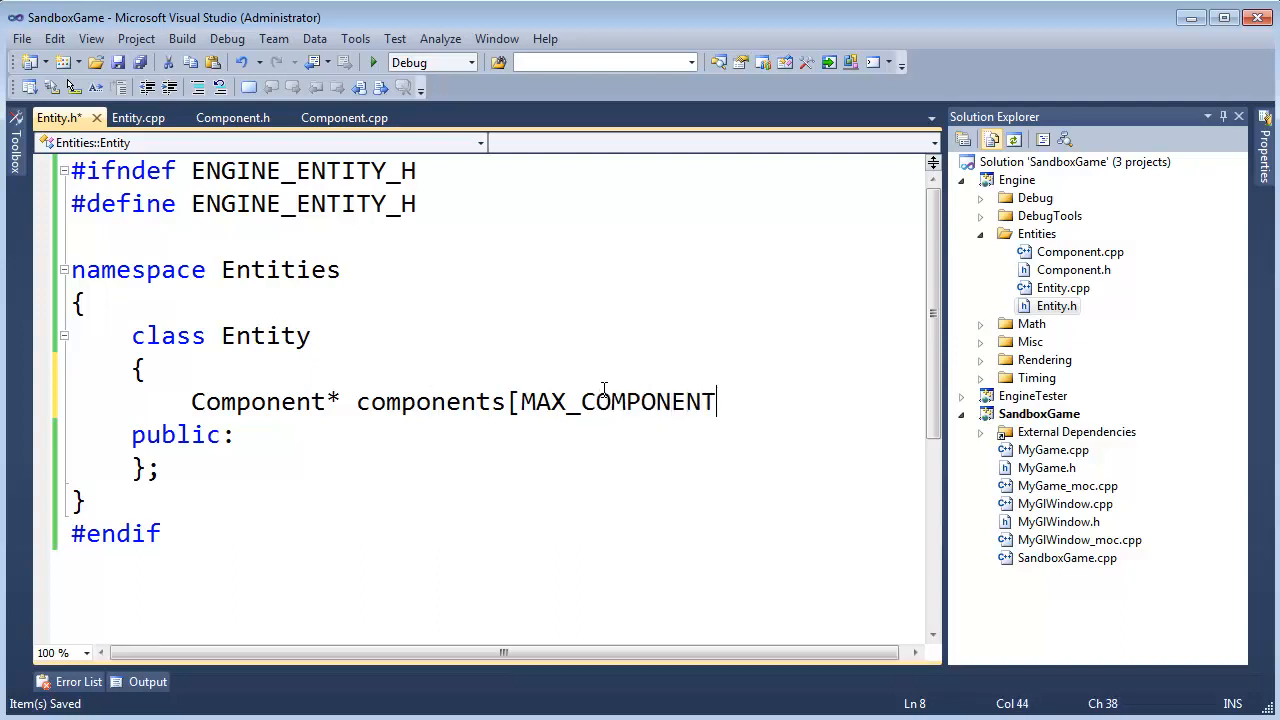
pyautogui.write('S];')
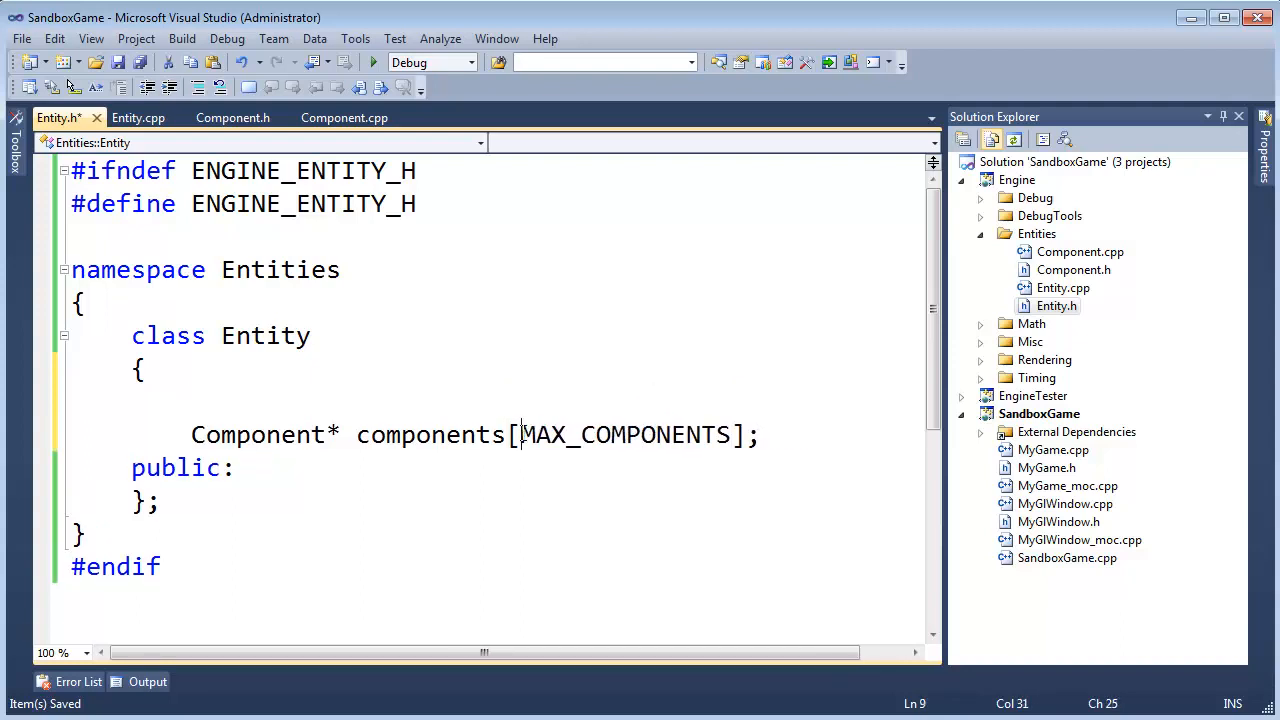
# - Include Misc\TypeDefs.h and define static const uint NUM_MAX_COMPONENTS = 10 sizing the array
pyautogui.write('NUM_')
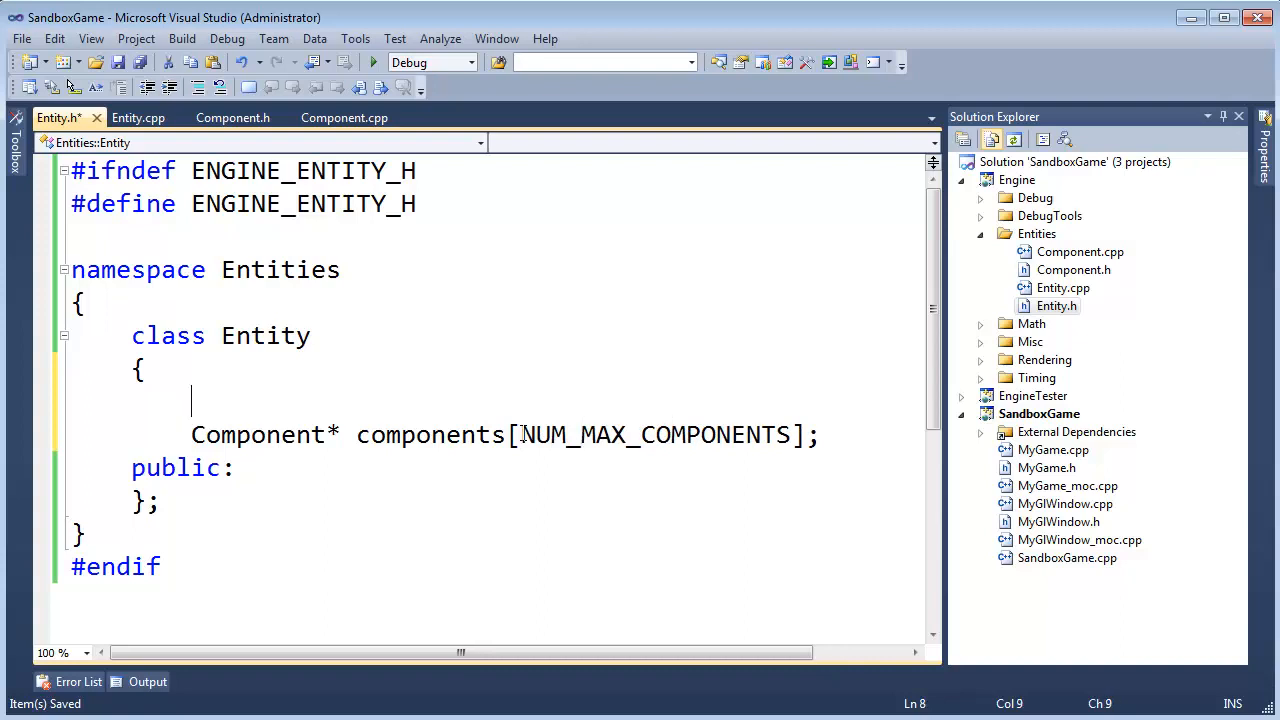
pyautogui.write('static const')
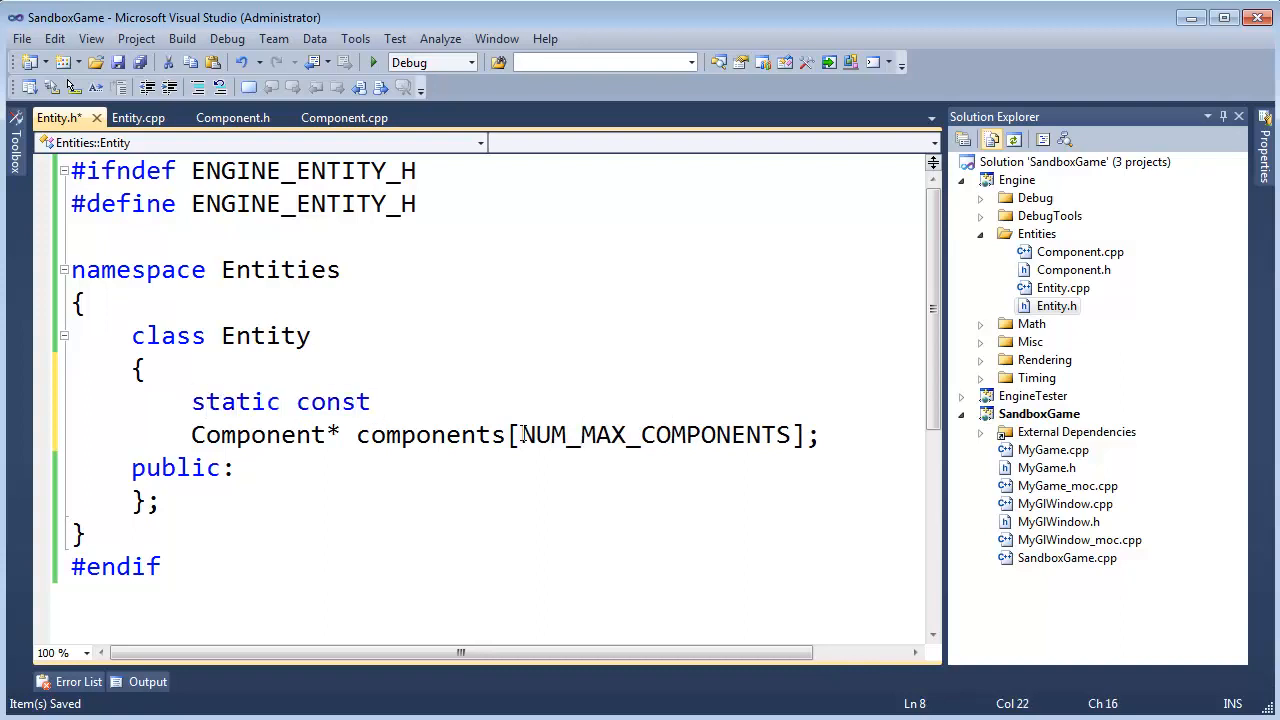
pyautogui.write('uing')
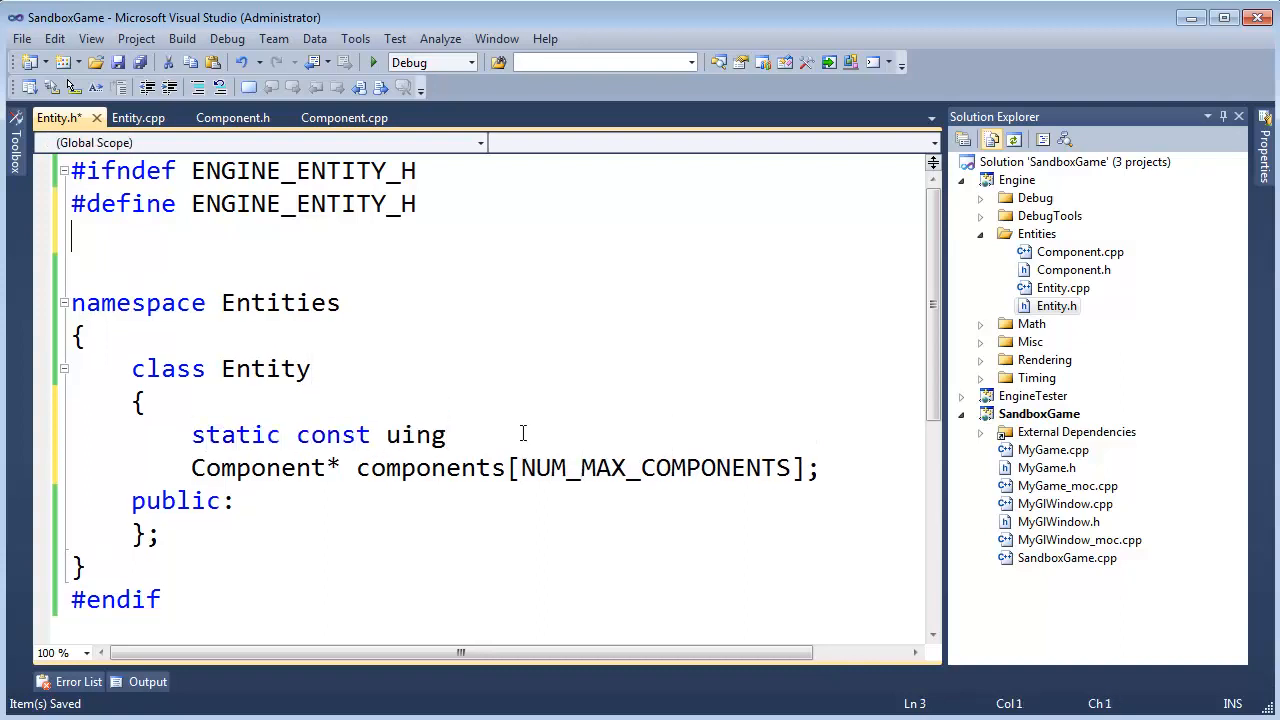
pyautogui.write('#include <mis')
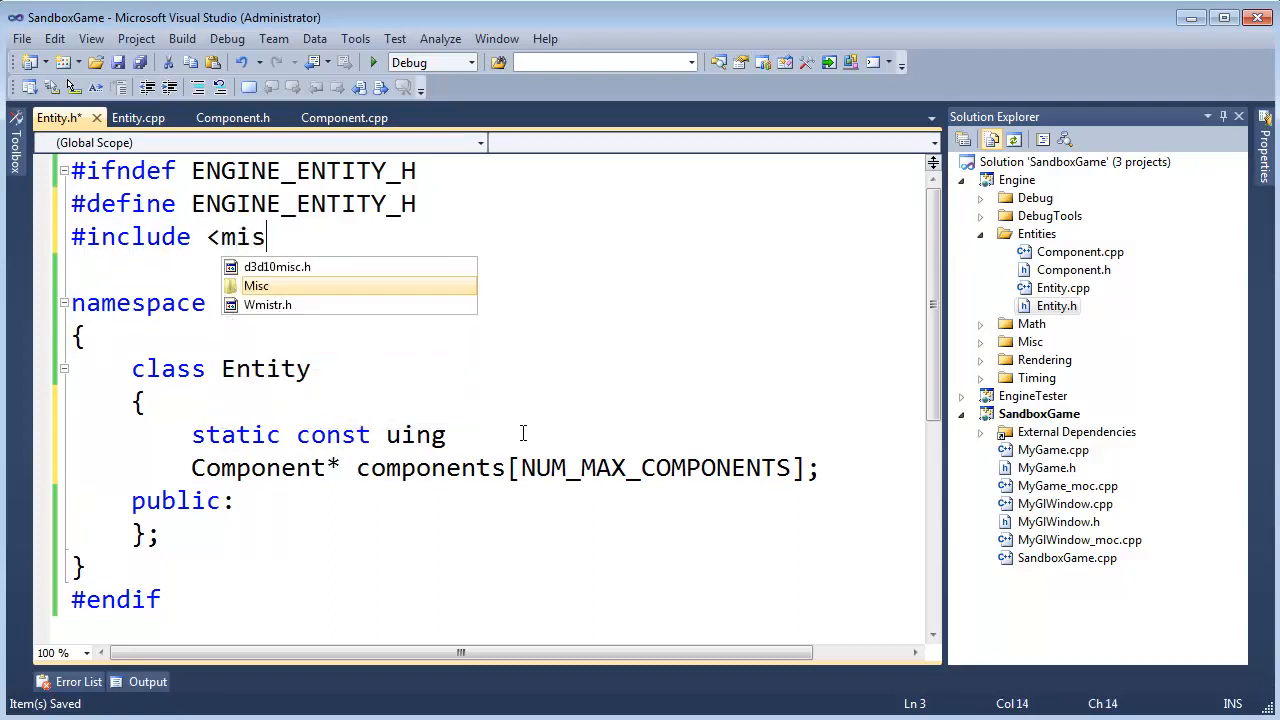
pyautogui.write('Misc\\TypeDefs.h>')
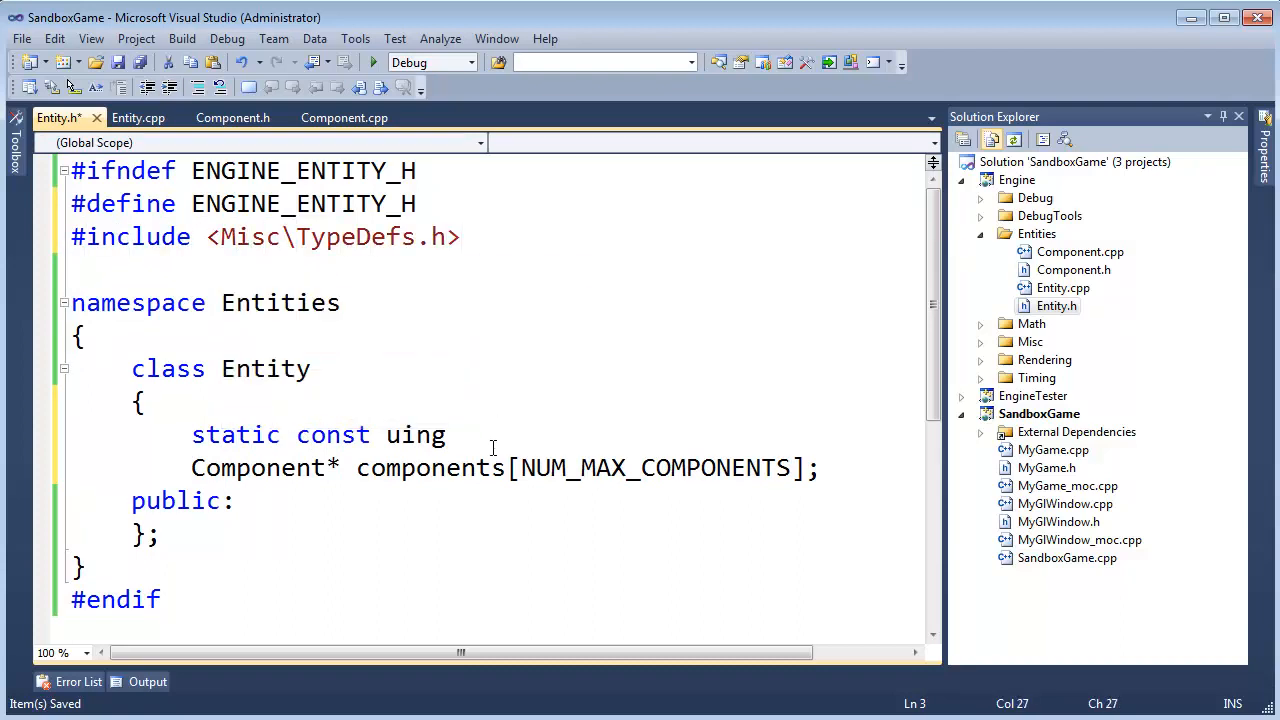
pyautogui.write('int NUM')
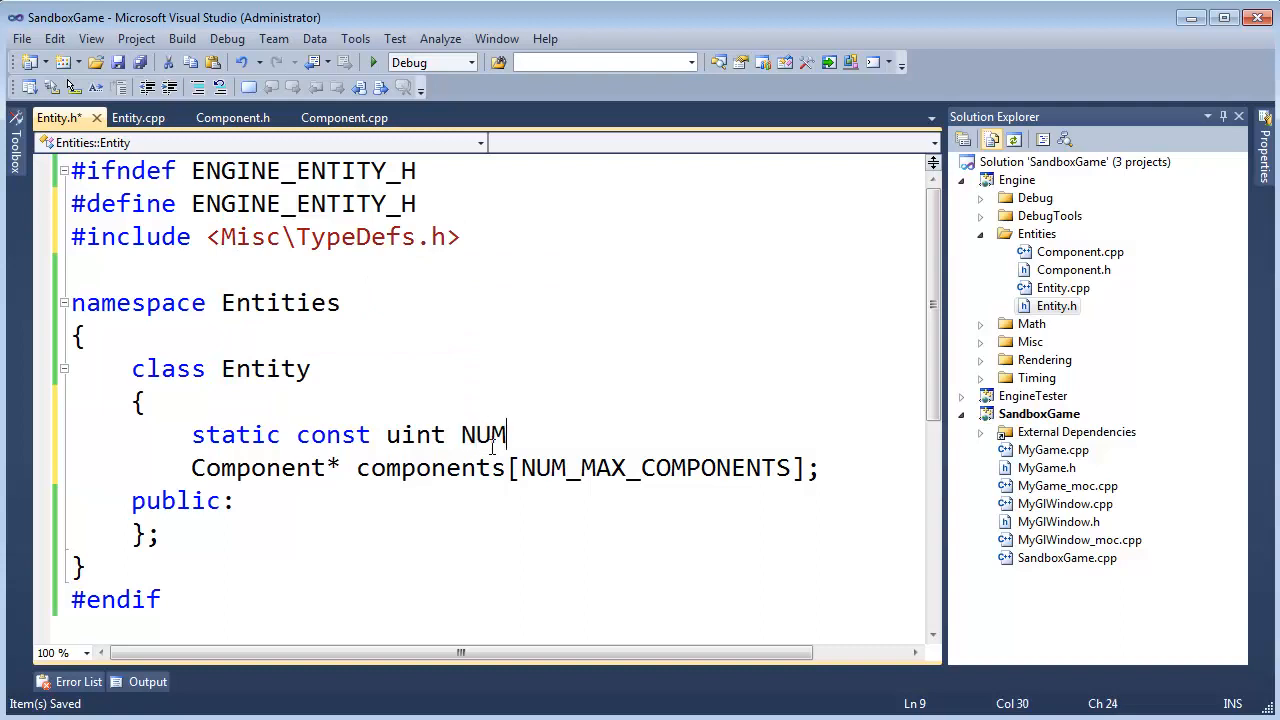
pyautogui.write('_MAX_COMPONEN')
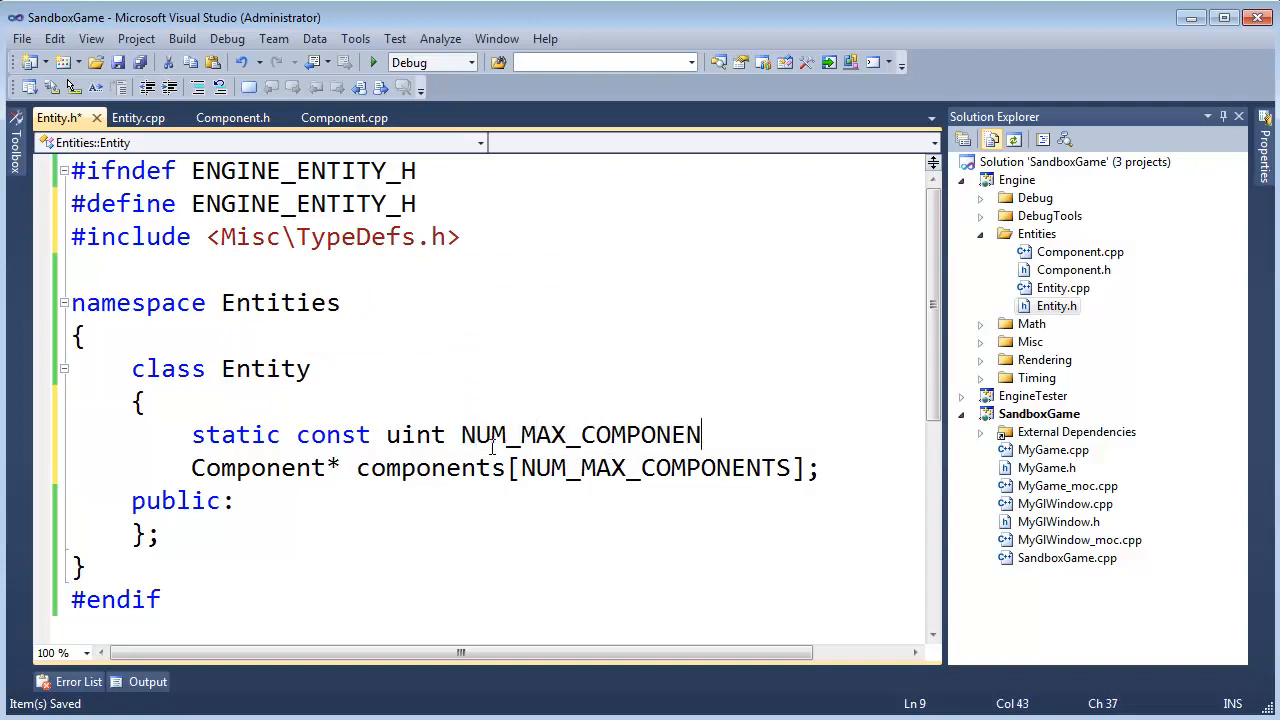
pyautogui.write('TS = 10;')
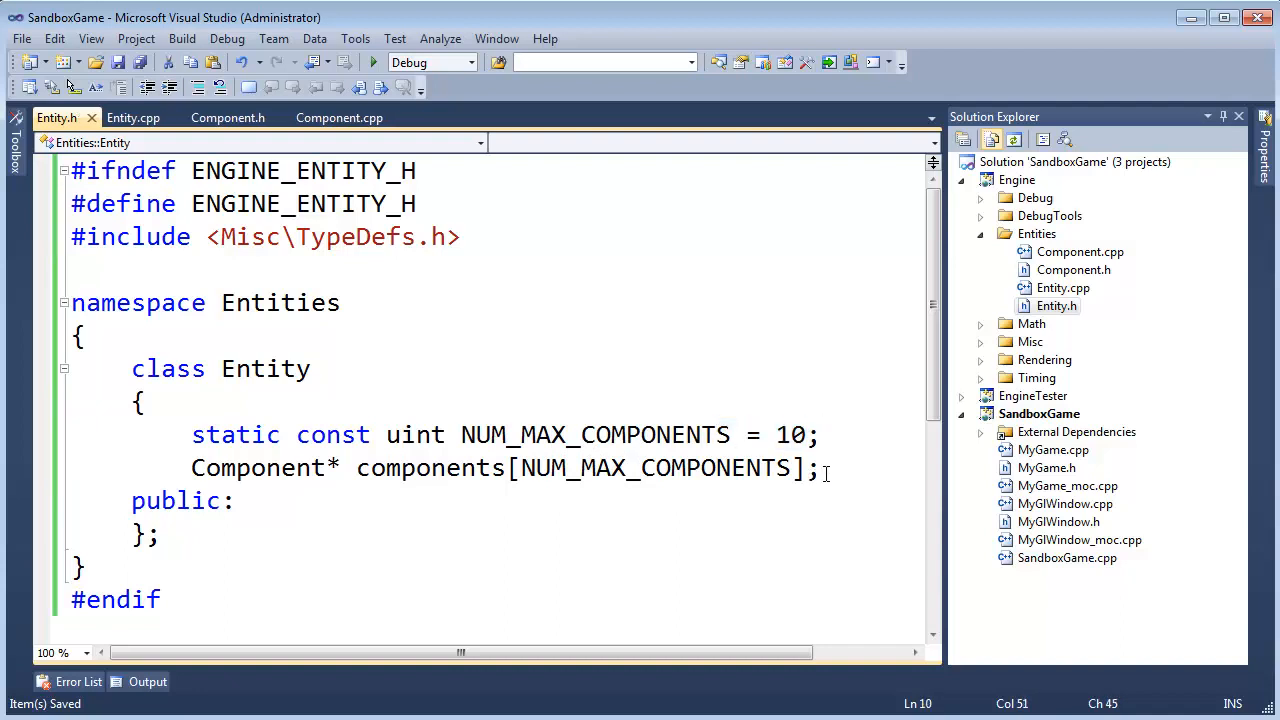
# - Add a uint numComponents member to the Entity class
pyautogui.write('u')
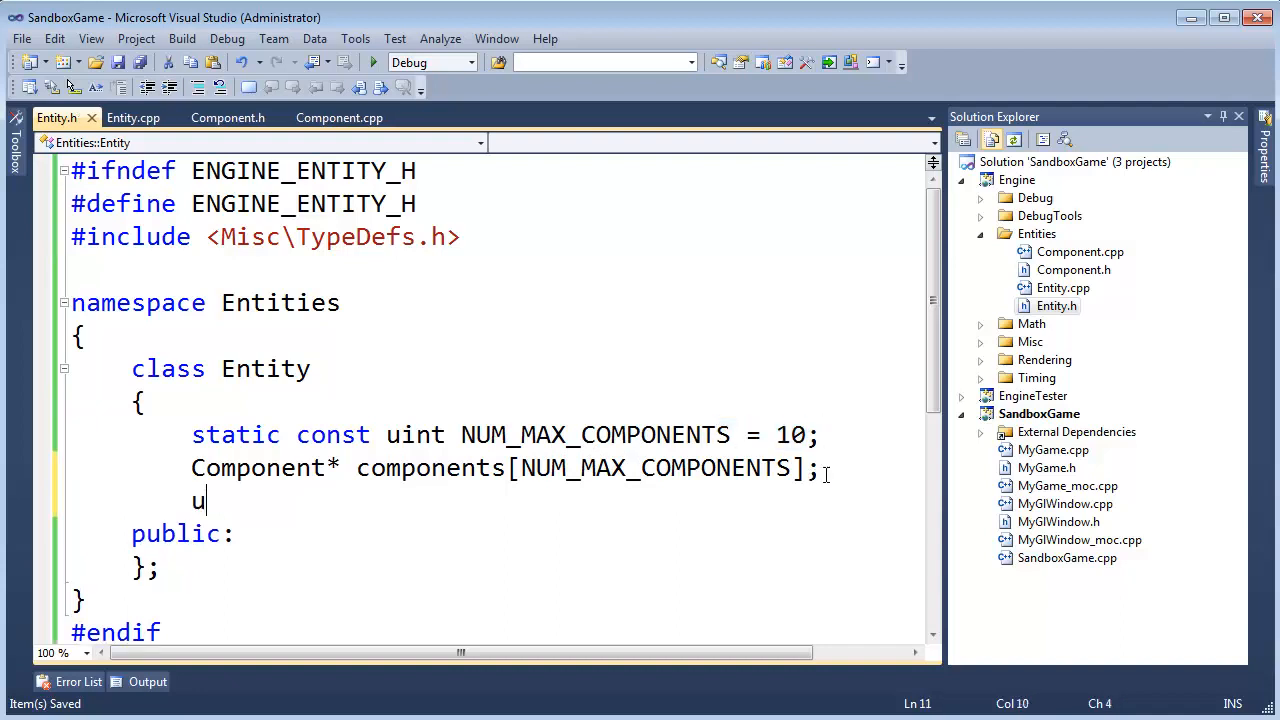
pyautogui.write('int numCompon')
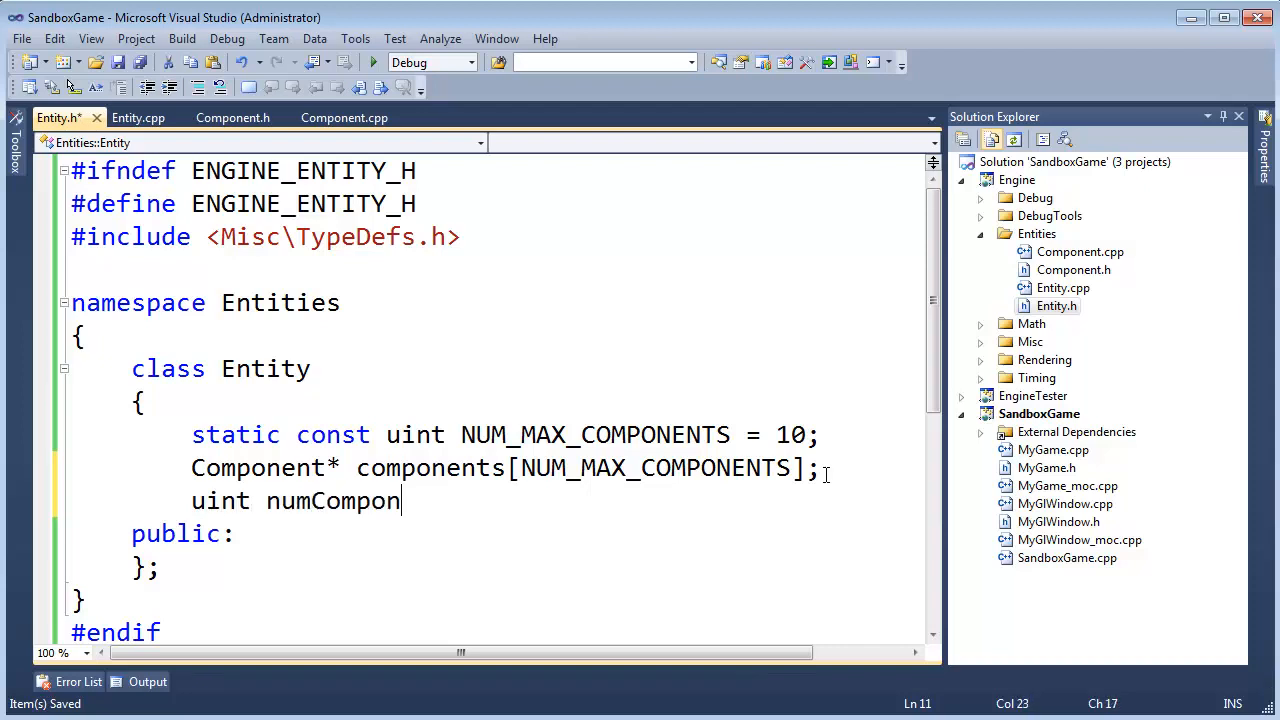
pyautogui.write('ents')
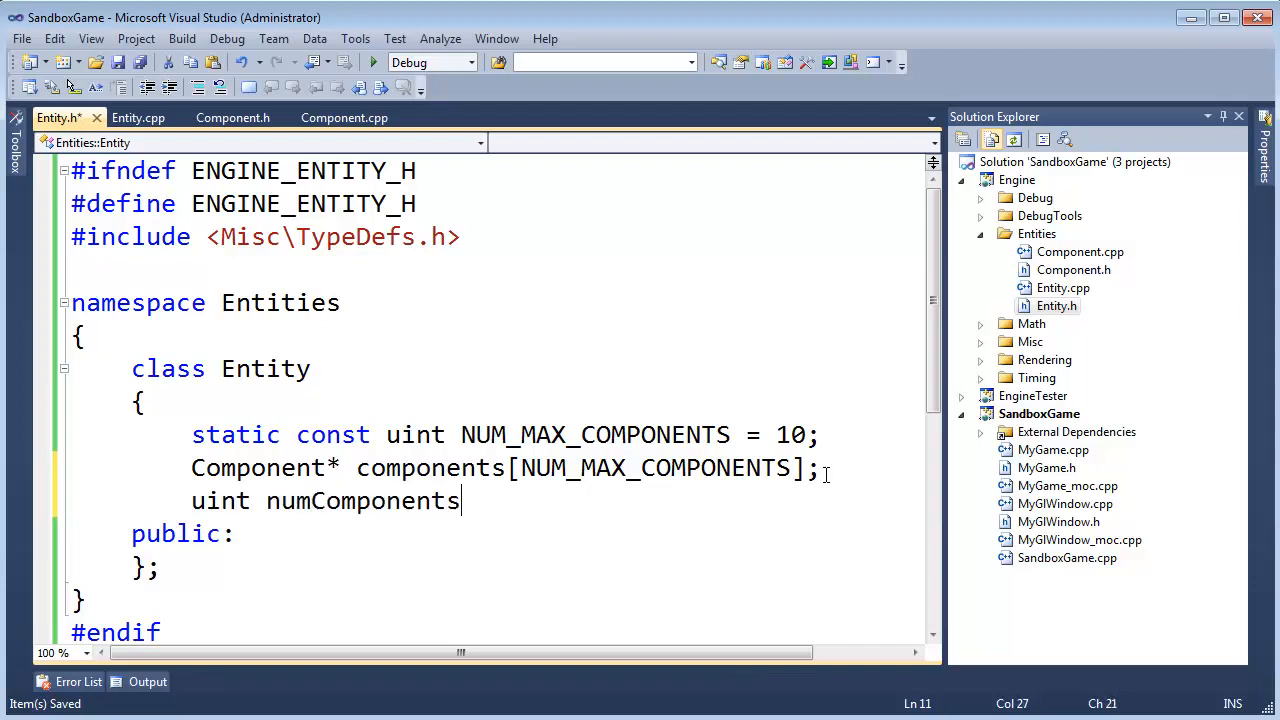
pyautogui.write(';')
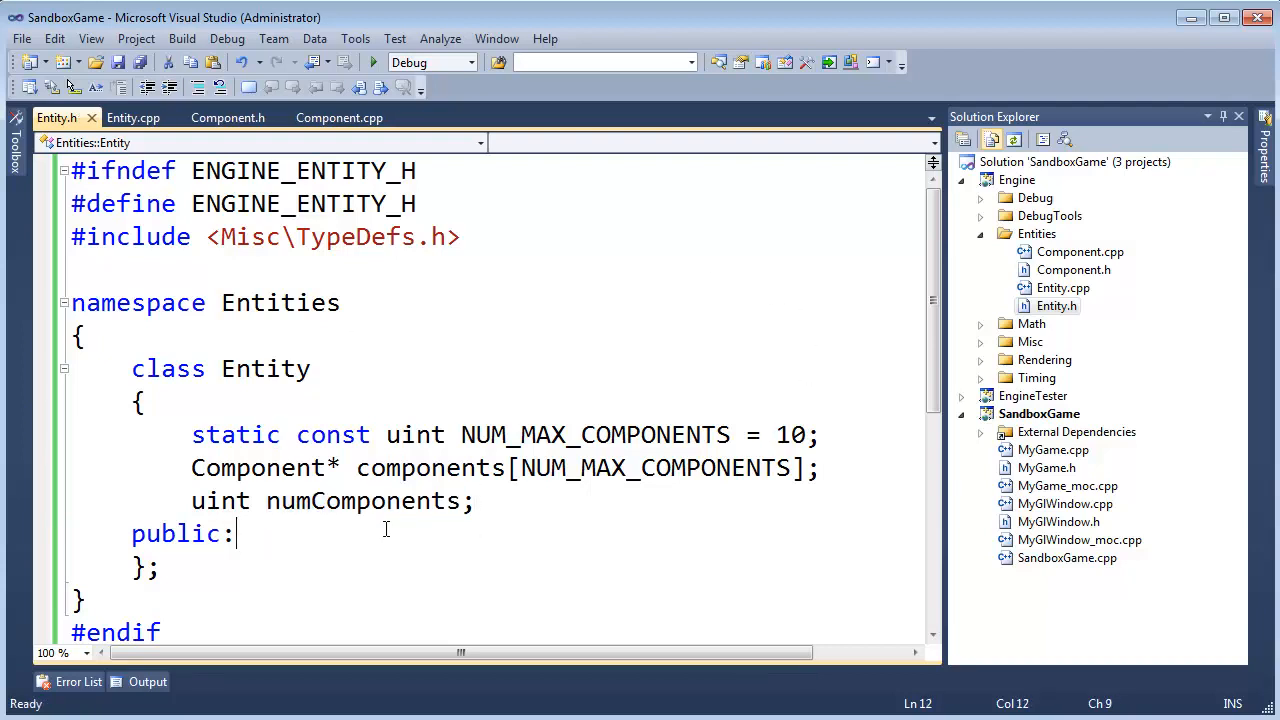
# - Declare public bool initialize() and bool shutdown() methods in Entity
pyautogui.write('boo')
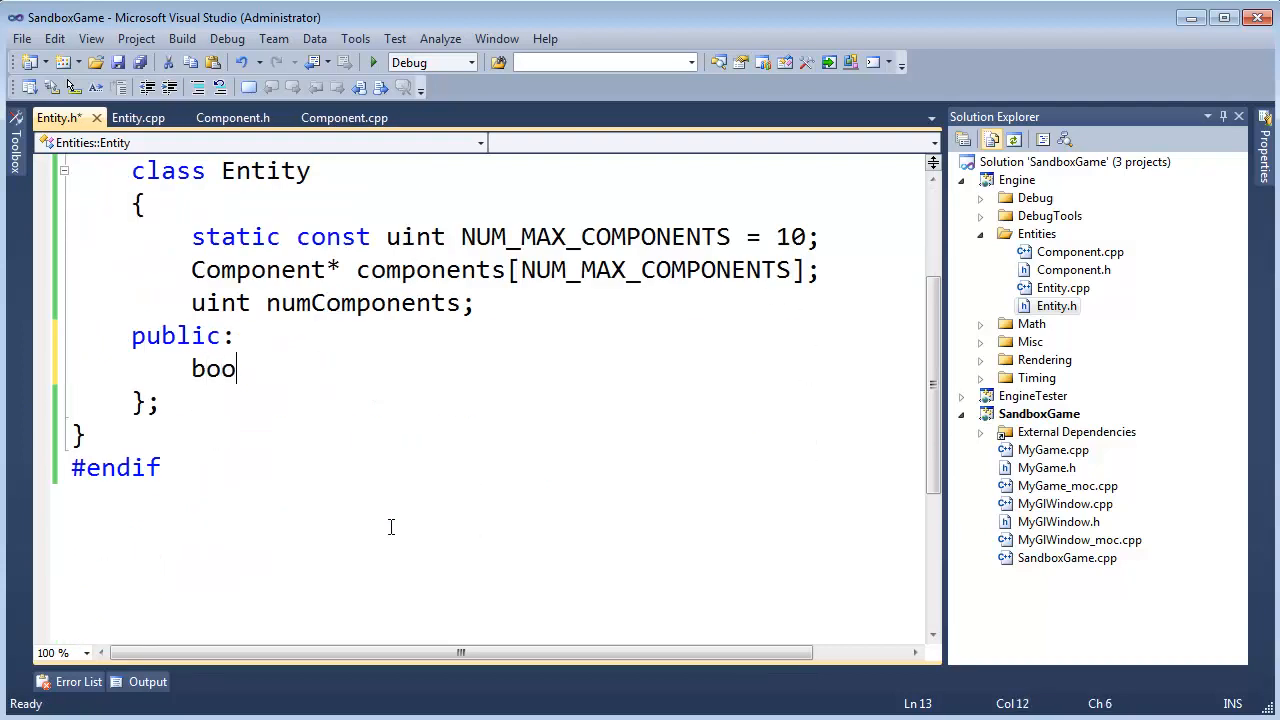
pyautogui.write('l')
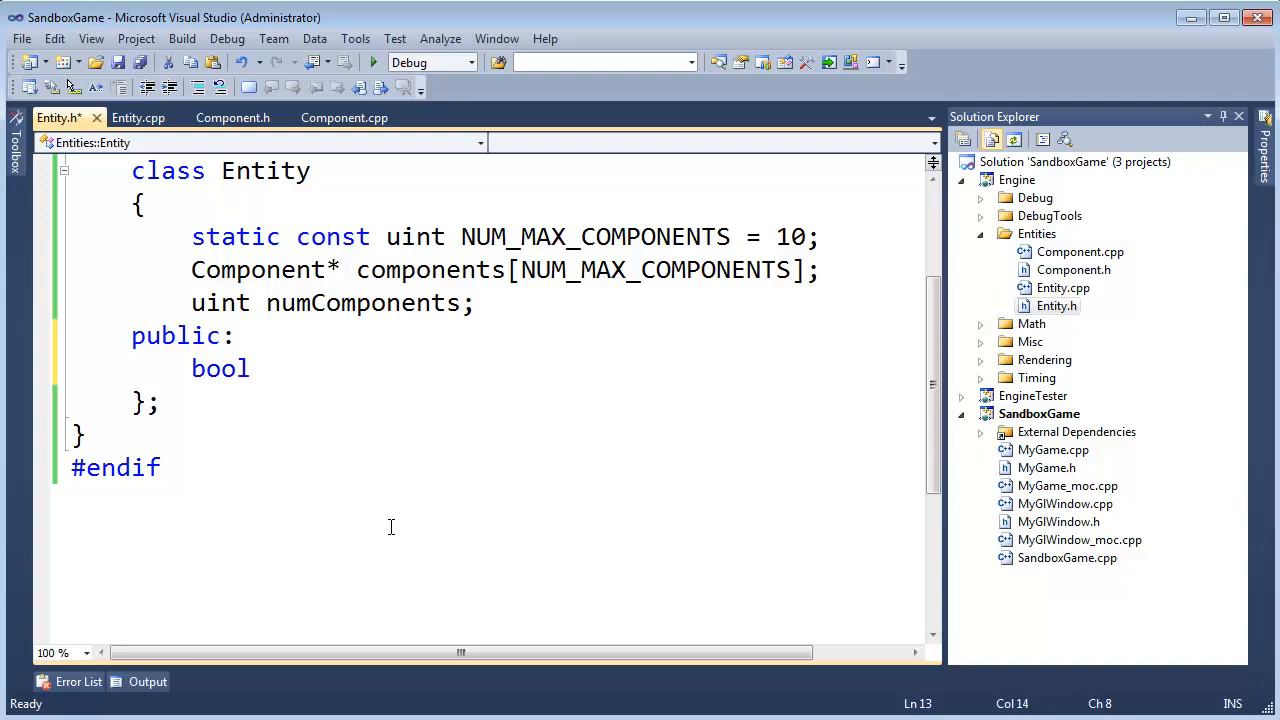
pyautogui.write('initializ')
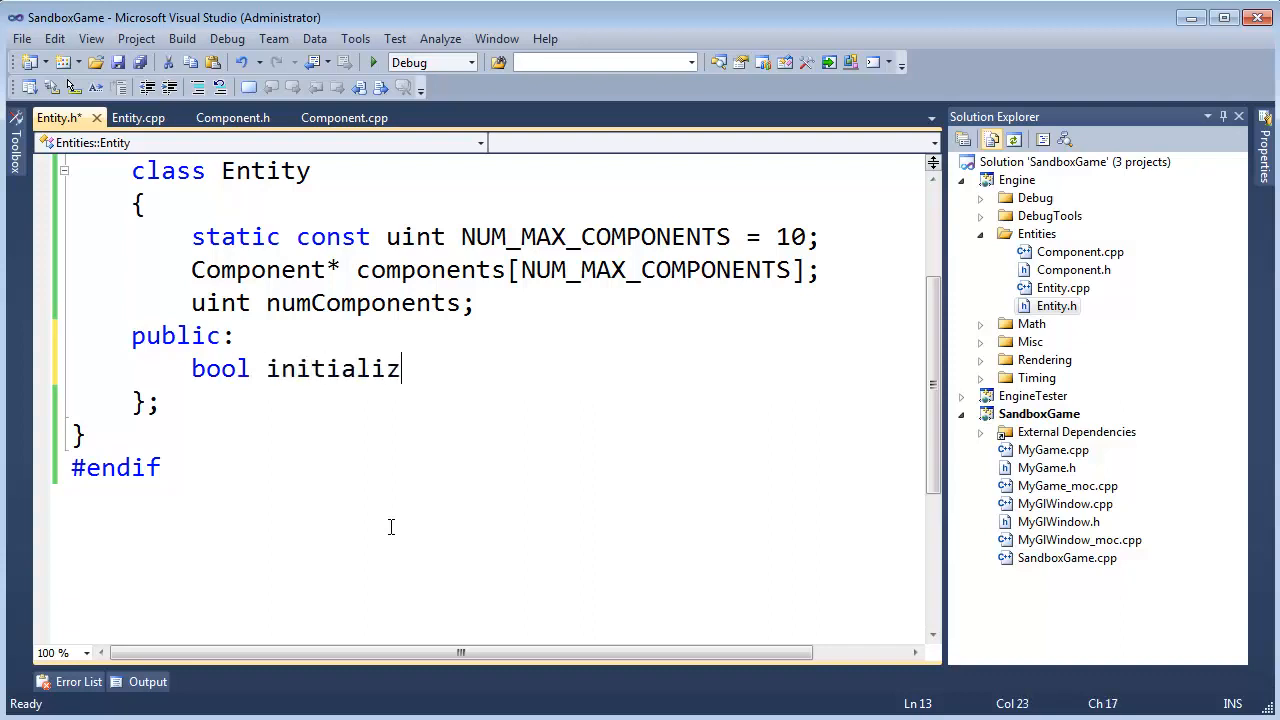
pyautogui.write('e();')
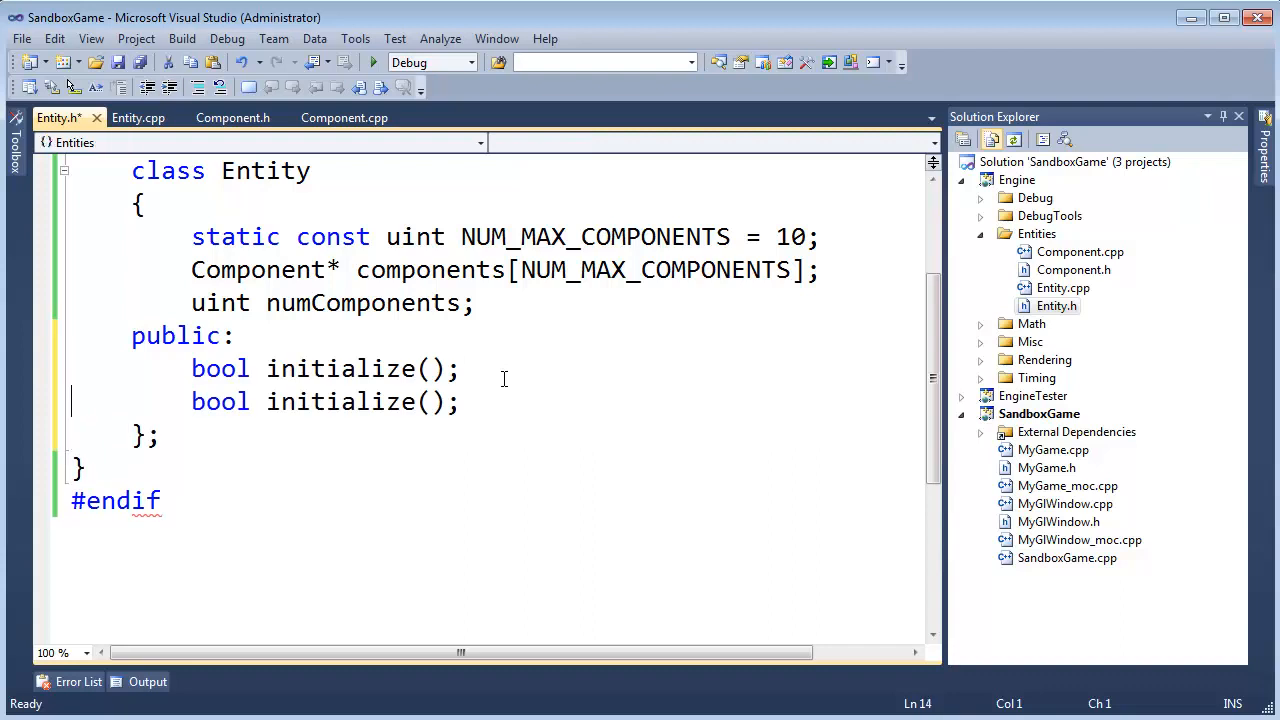
pyautogui.doubleClick(340, 400)
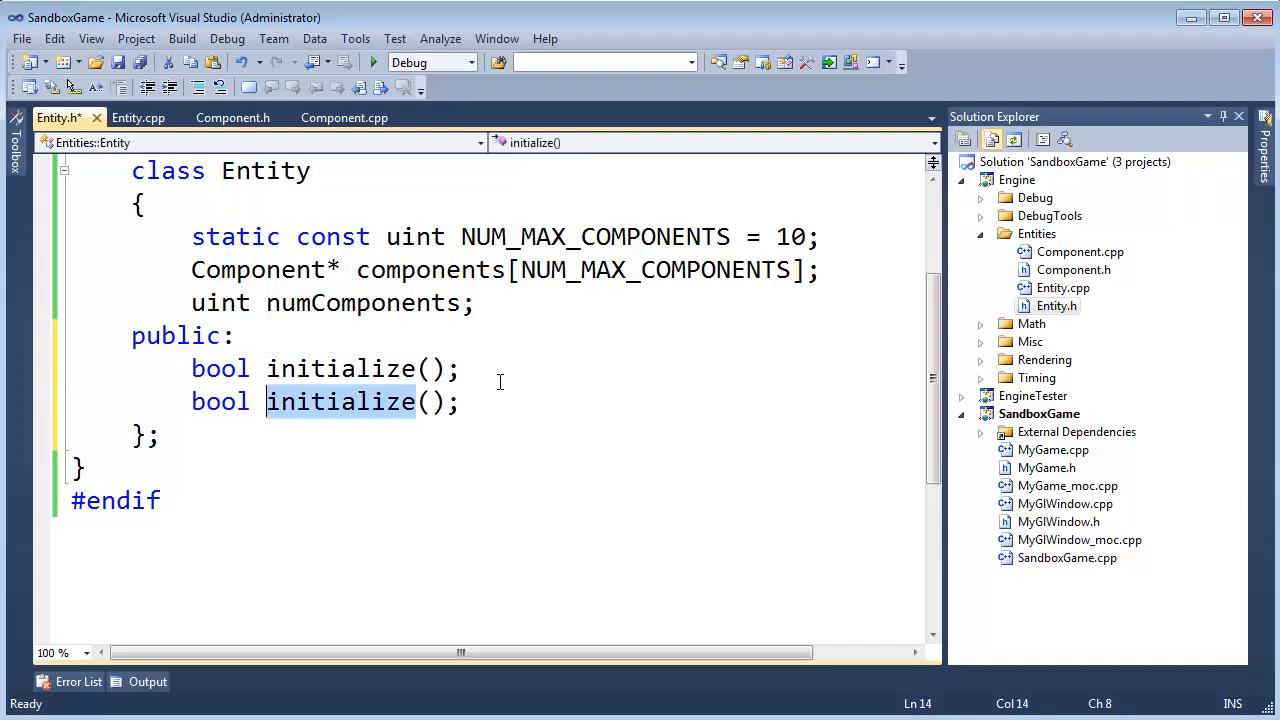
pyautogui.write('shutdown')
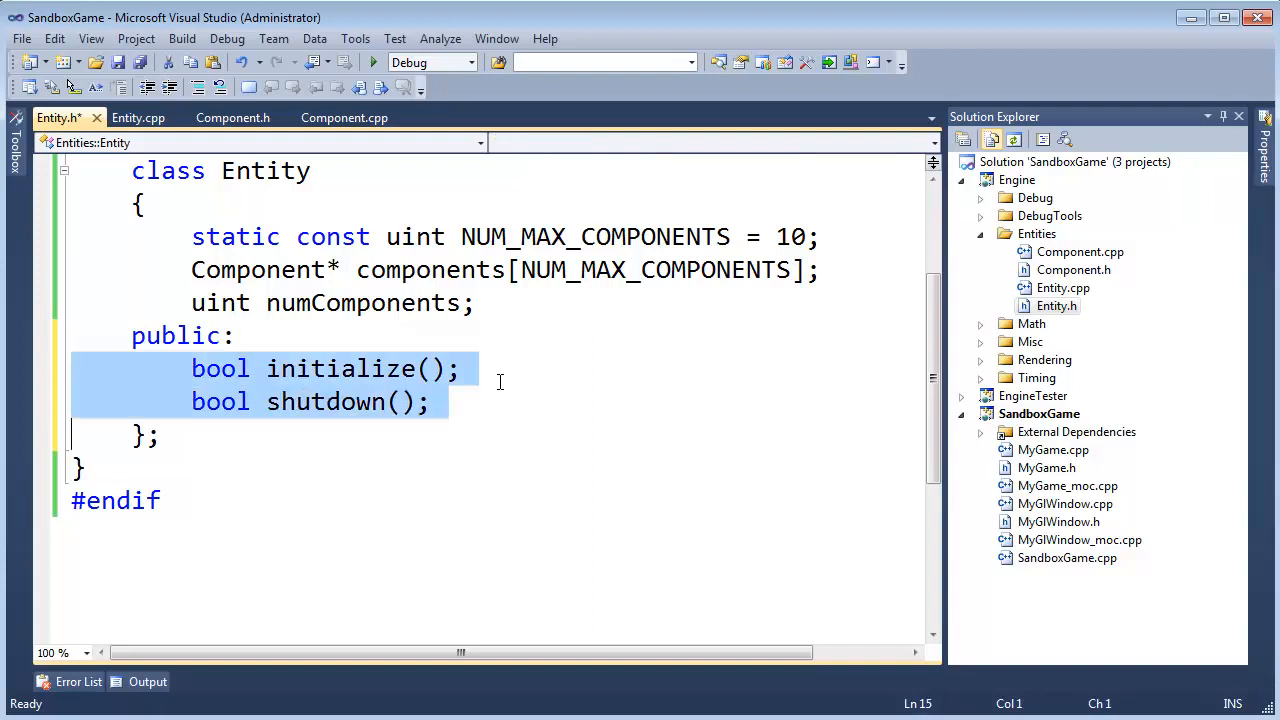
# - Show Entity.cpp in a new vertical tab group beside Entity.h
pyautogui.click(138, 116)
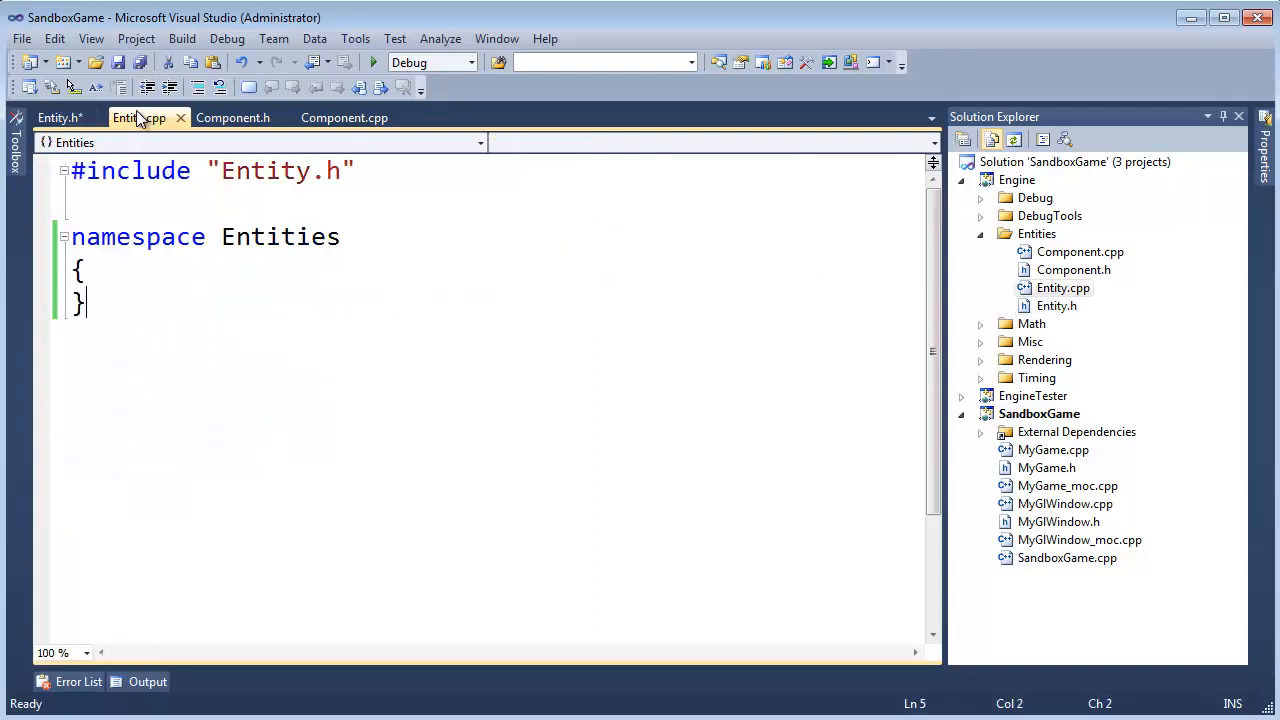
pyautogui.rightClick(138, 116)
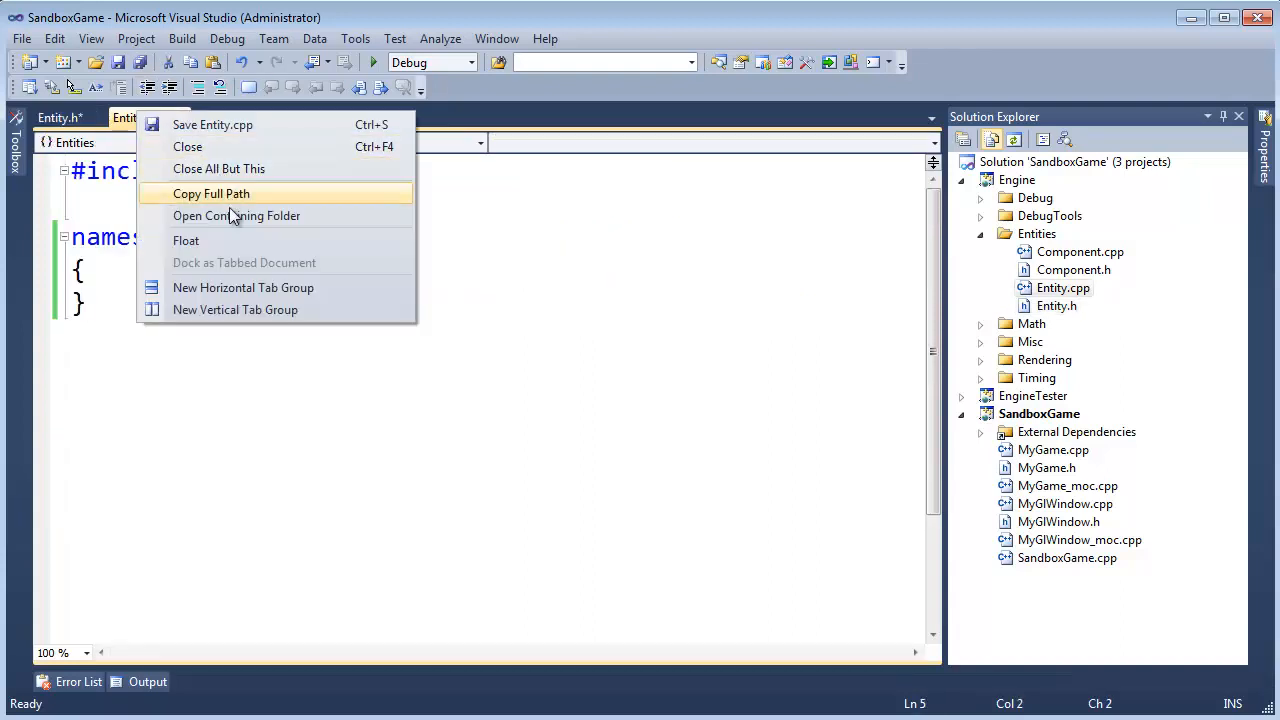
pyautogui.click(236, 308)
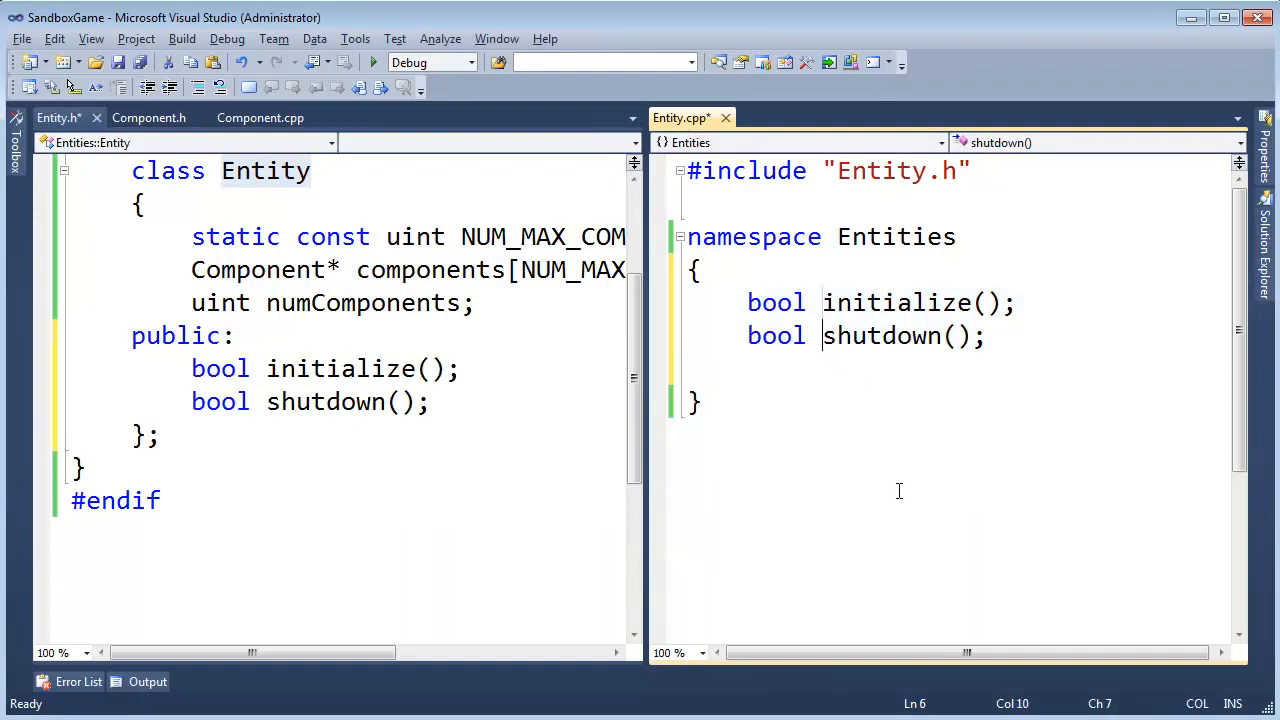
# - Define Entity::initialize zeroing numComponents and returning true, and Entity::shutdown returning true
pyautogui.write('Entity::')
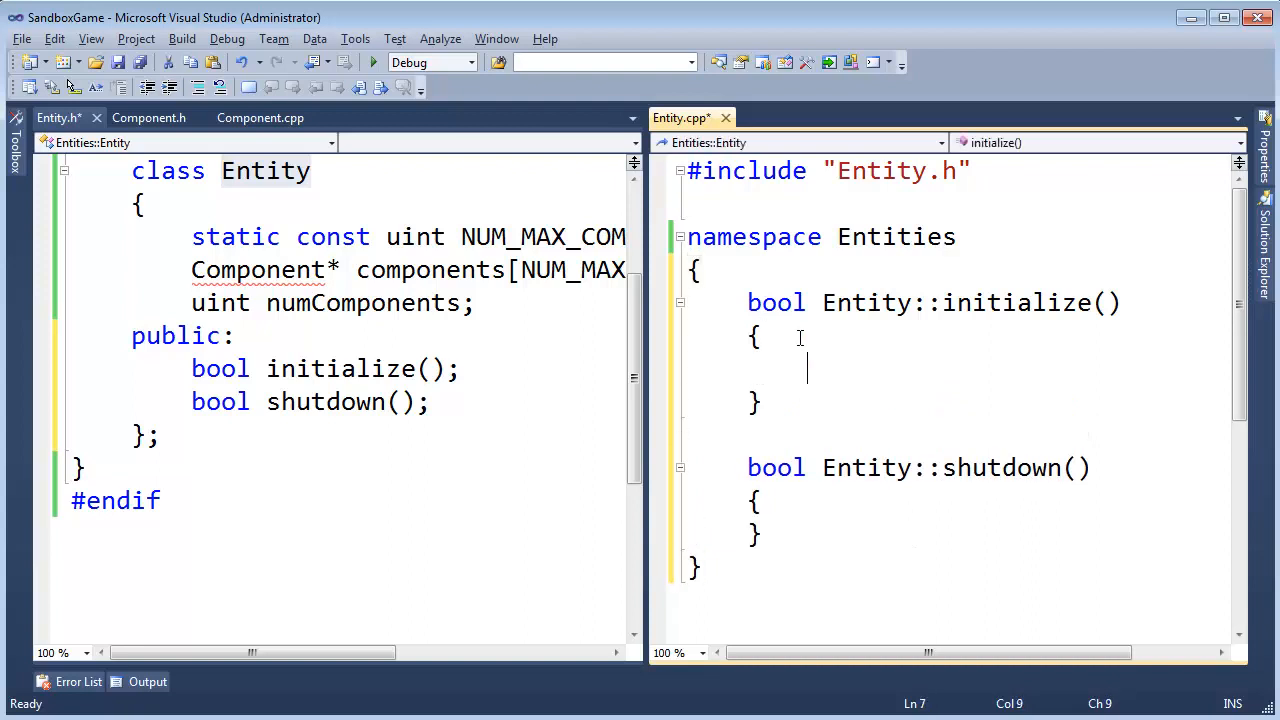
pyautogui.write('numComponents = 0;')
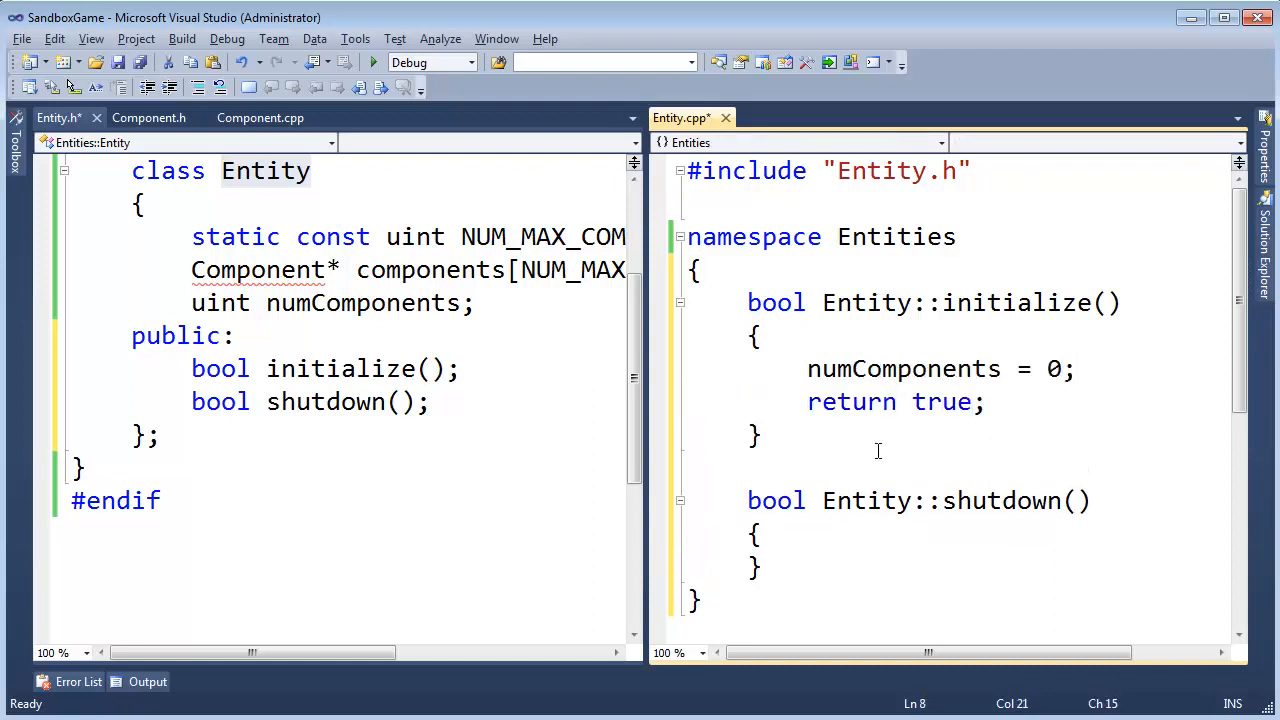
pyautogui.write('return')
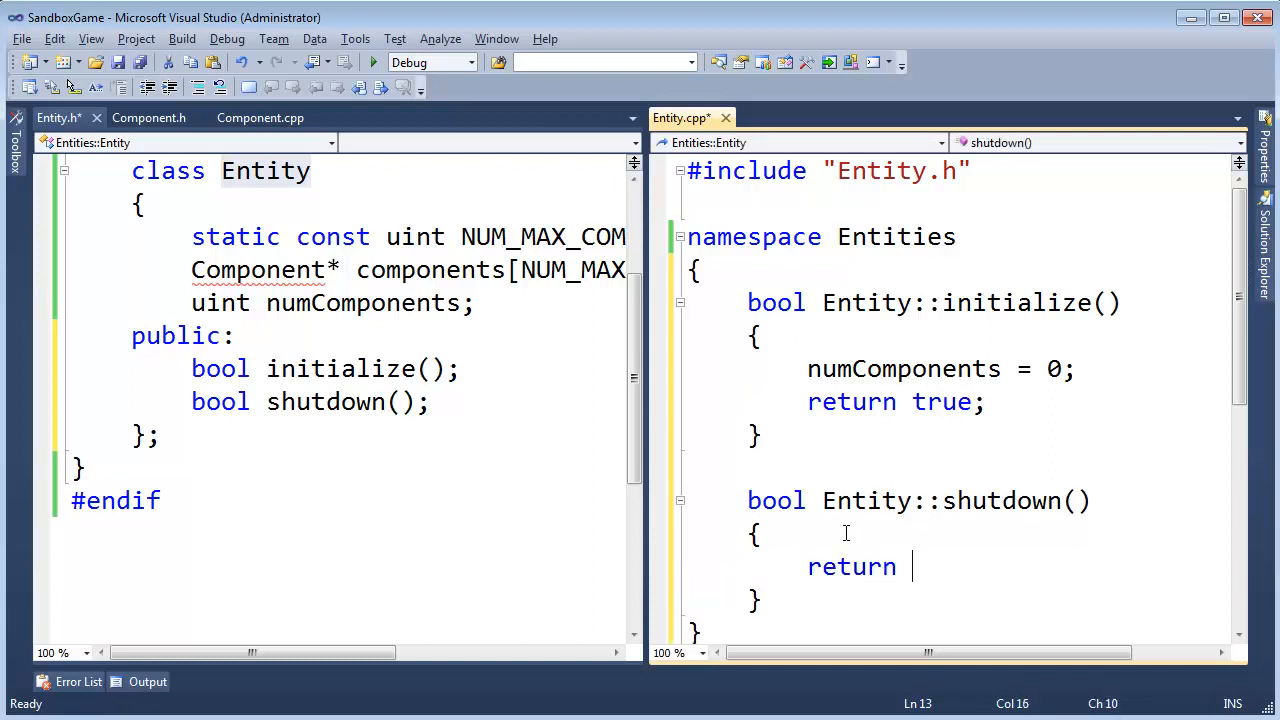
pyautogui.write('true;')
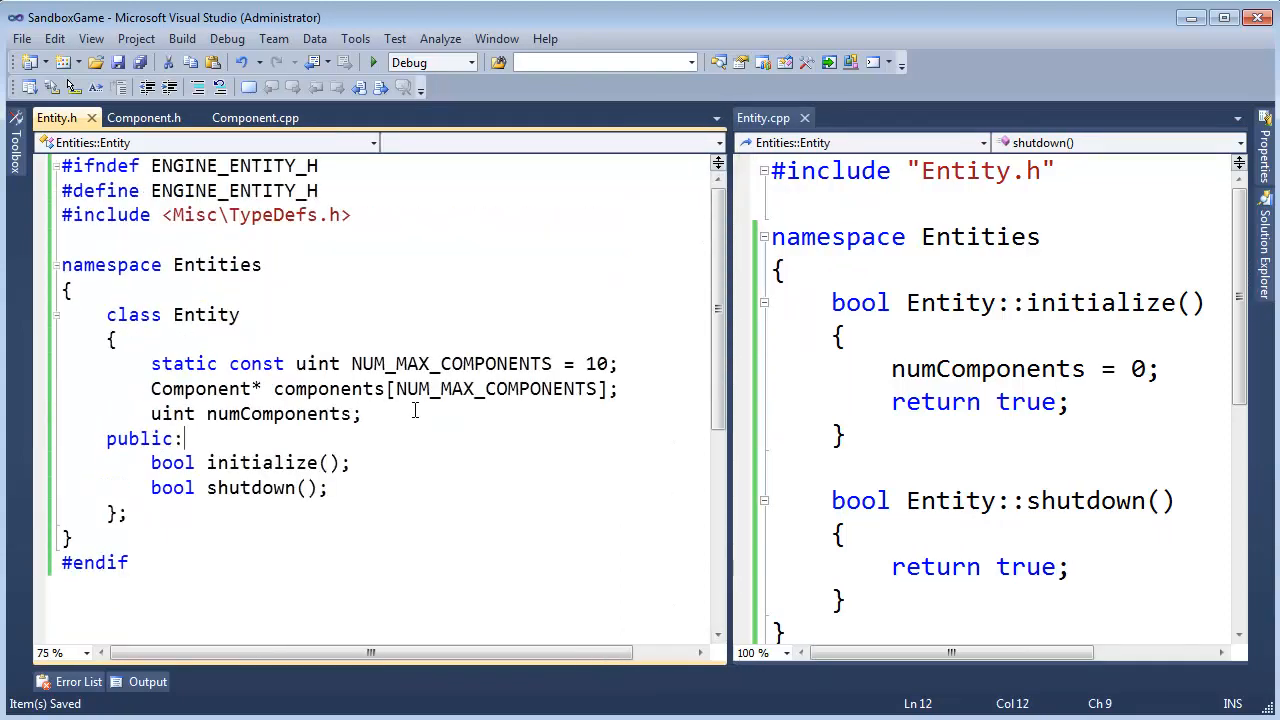
pyautogui.moveTo(198, 312)
pyautogui.write('class Component;')
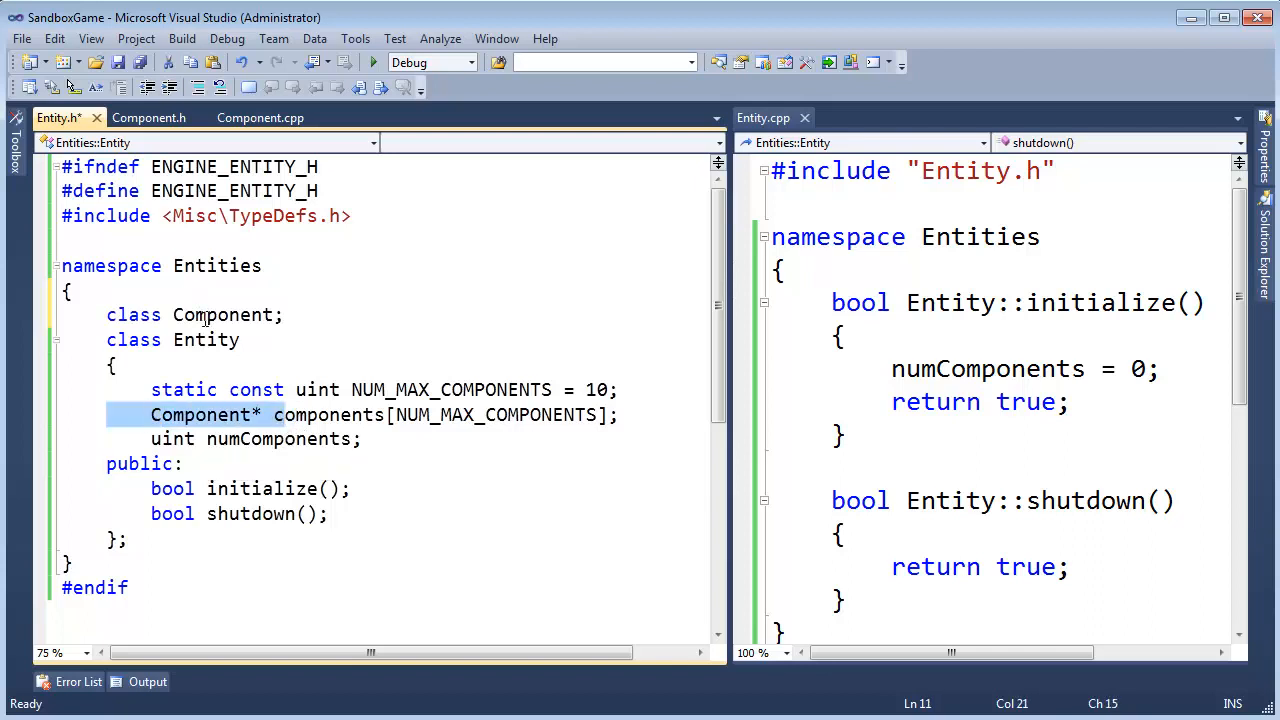
# - Forward-declare class Component above the Entity class in Entity.h
pyautogui.doubleClick(222, 314)
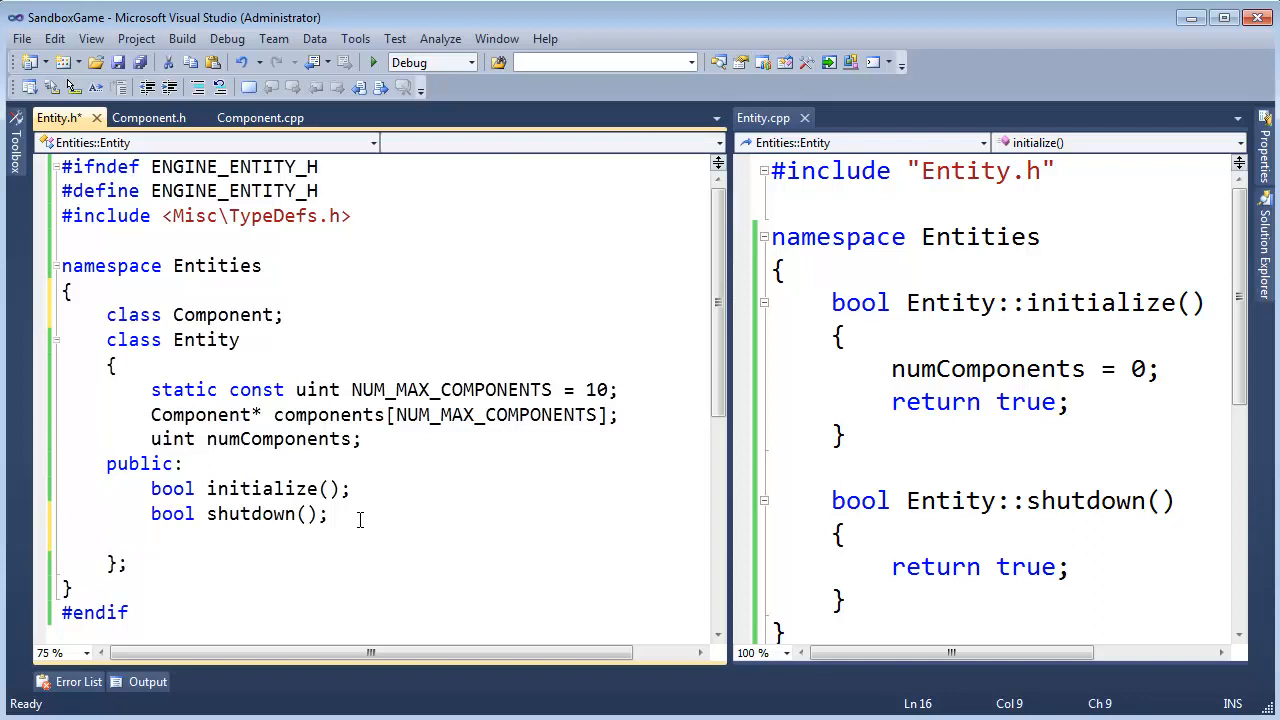
# - Declare void addComponent(Component* component) in Entity.h and add an empty Entity::addComponent definition after shutdown
pyautogui.write('void addCom')
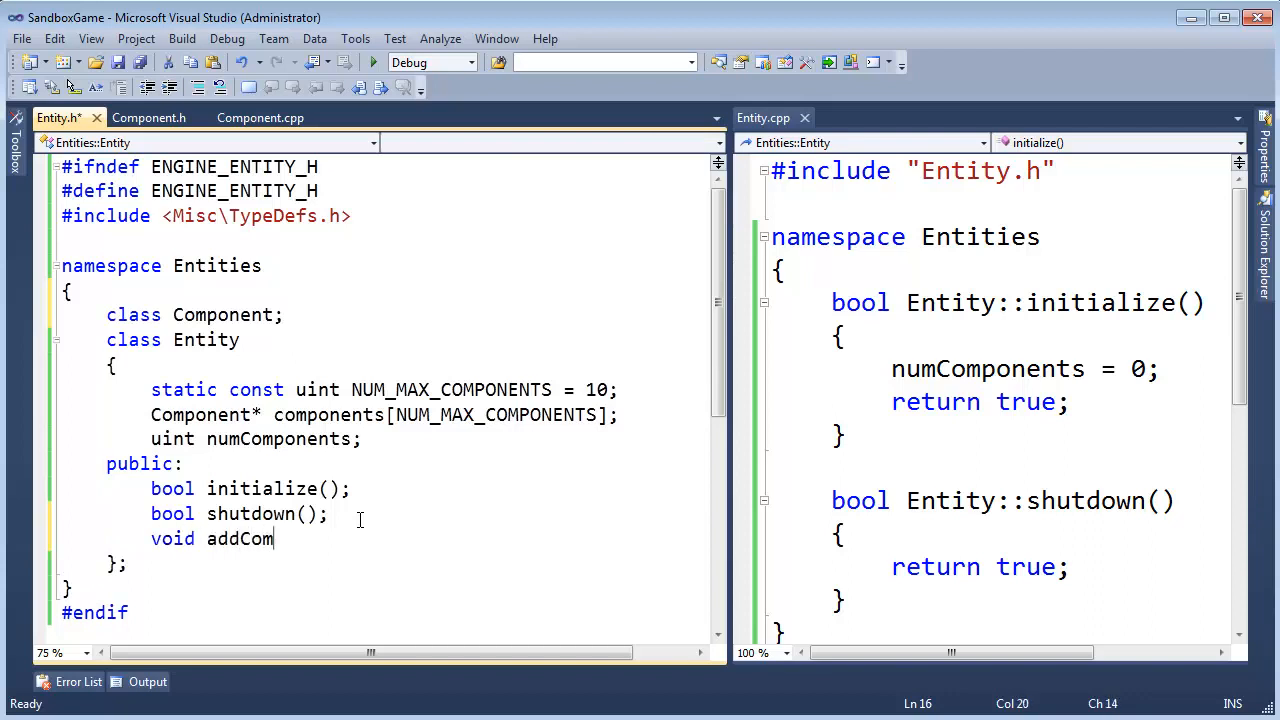
pyautogui.write('ponent(Compone')
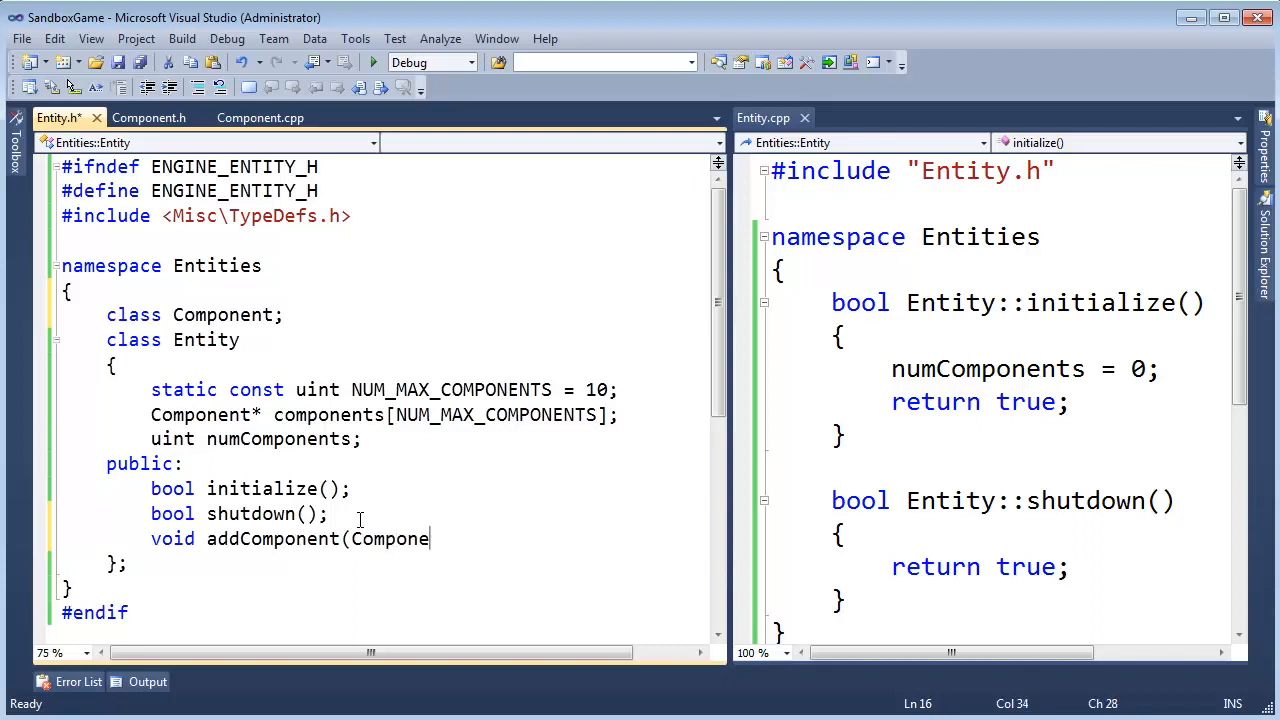
pyautogui.write('nt*')
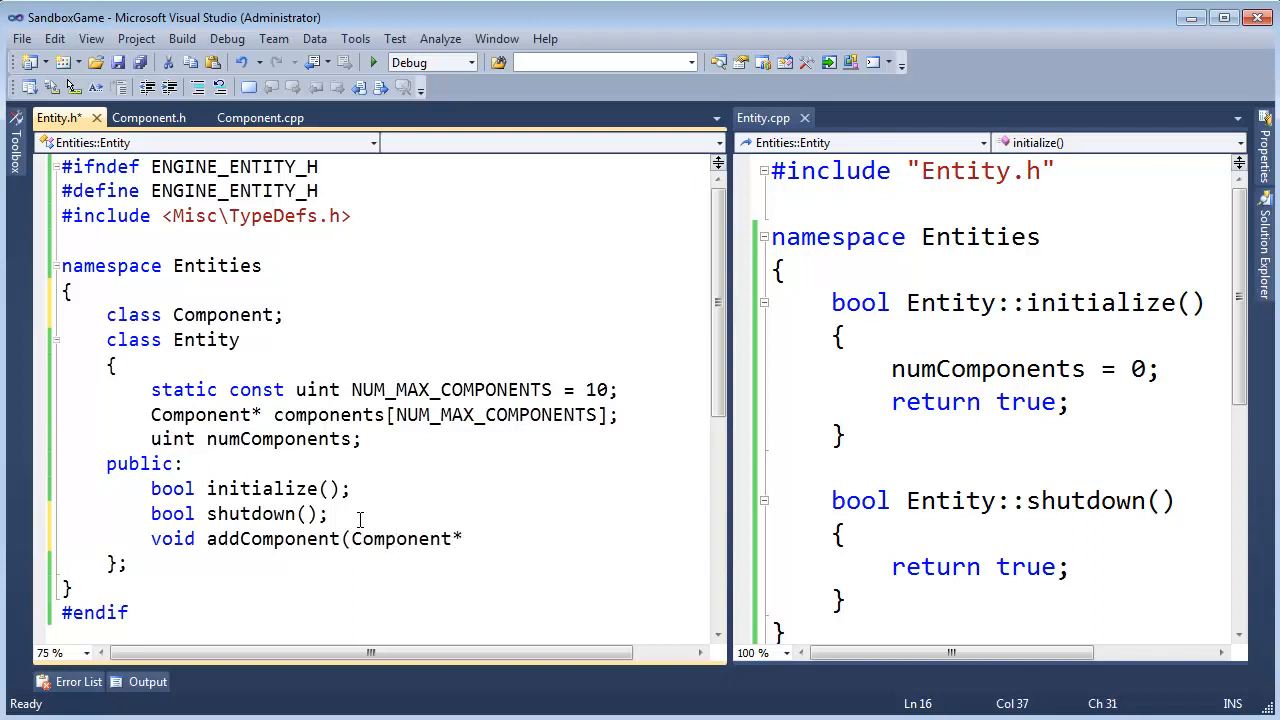
pyautogui.write('component);')
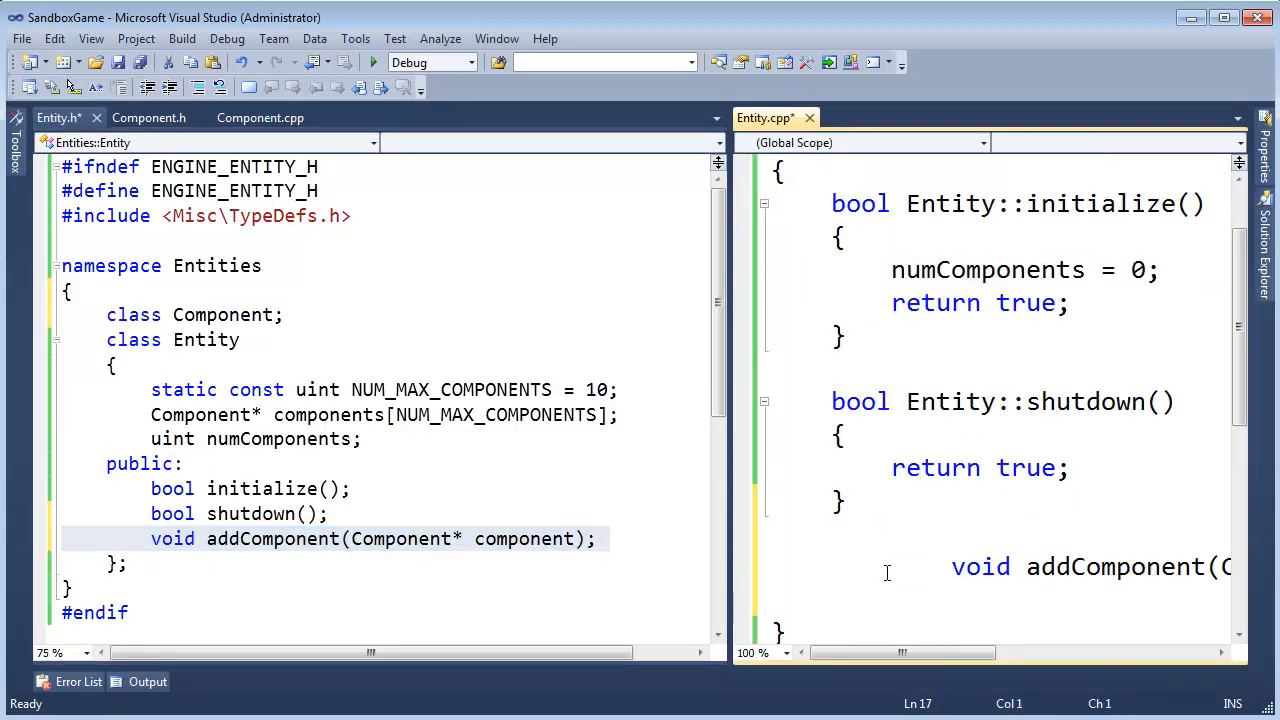
pyautogui.click(888, 566)
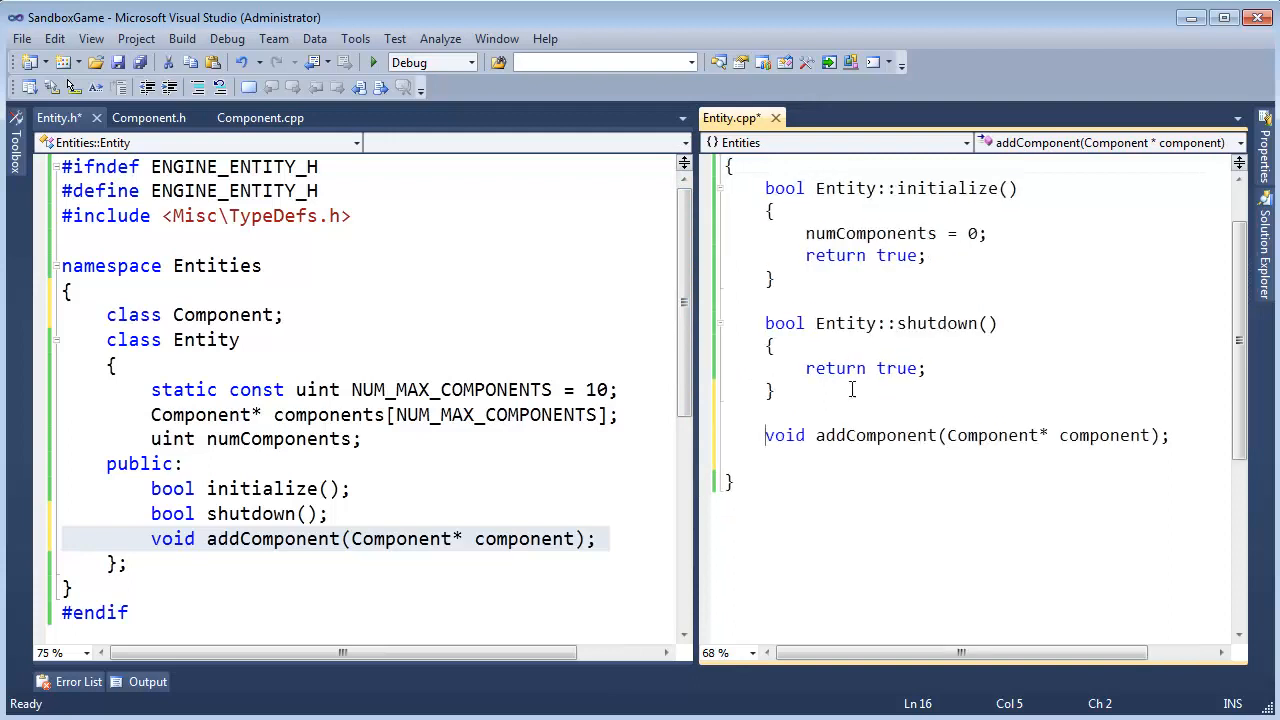
pyautogui.doubleClick(204, 340)
pyautogui.write('Entity::')
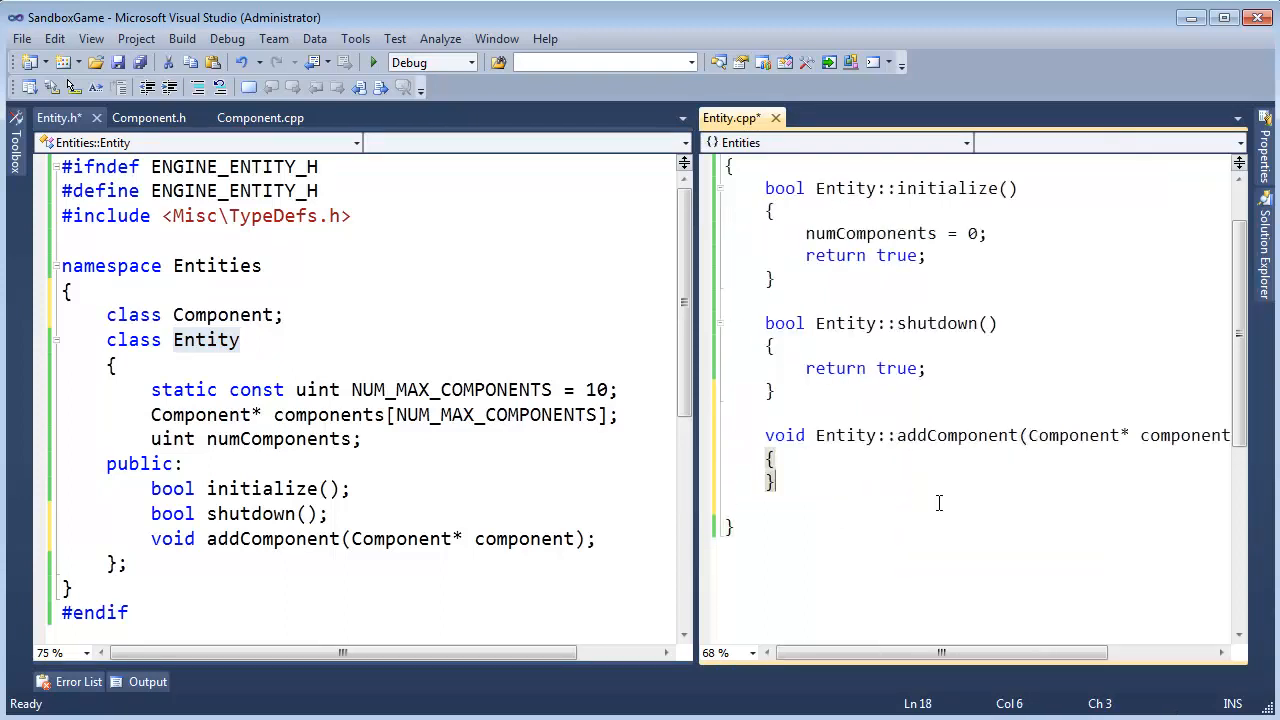
# - Add #include <cassert> under the Entity.h include at the top of Entity.cpp
pyautogui.press('enter')
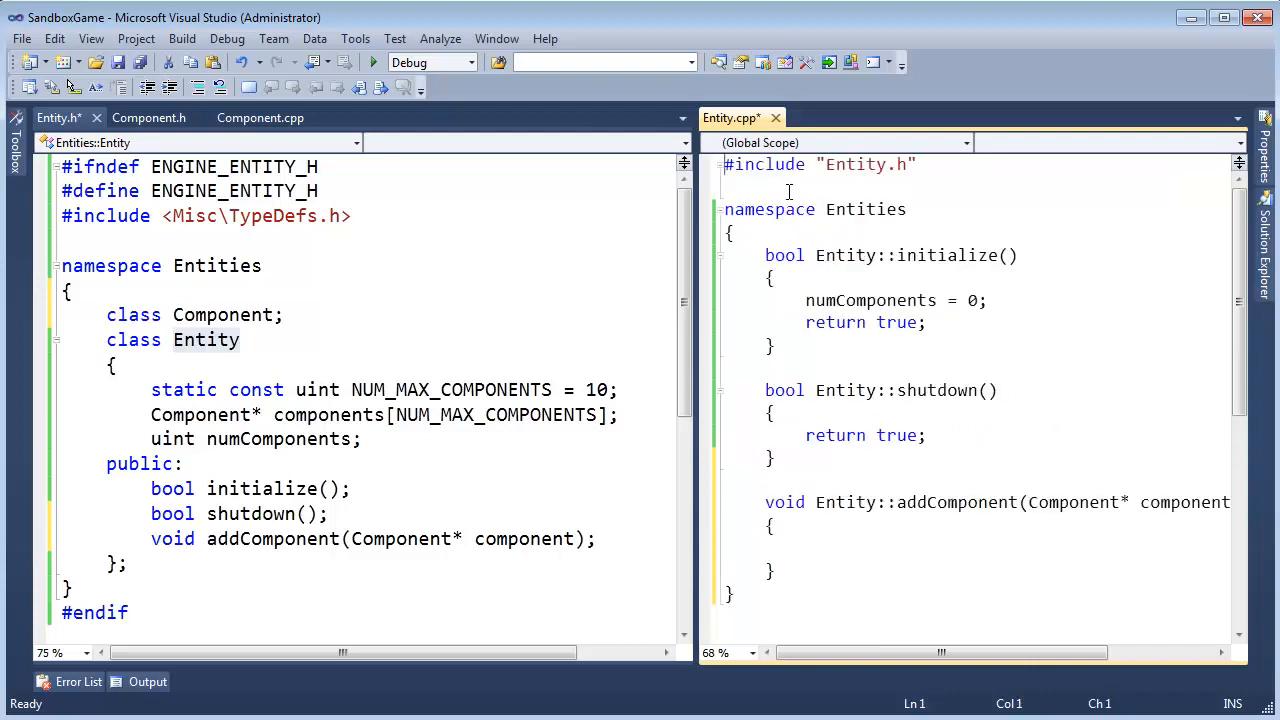
pyautogui.write('#INCLUDE')
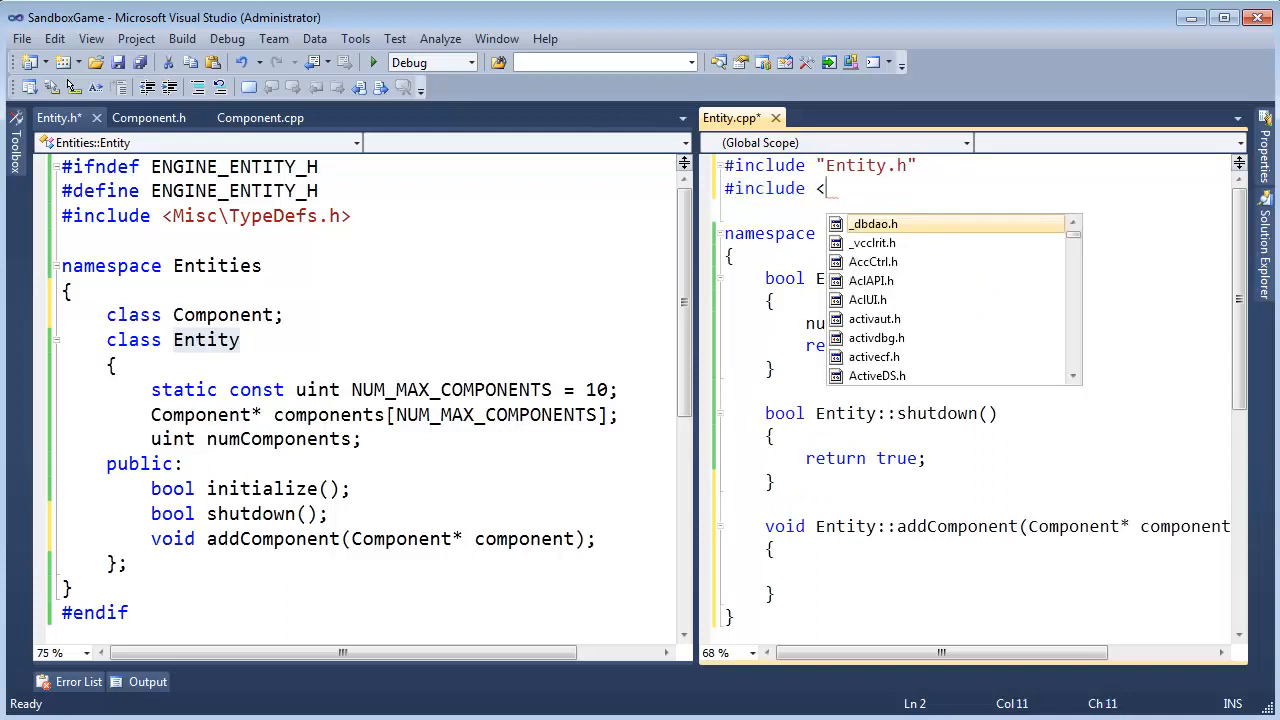
pyautogui.write('cassert>')
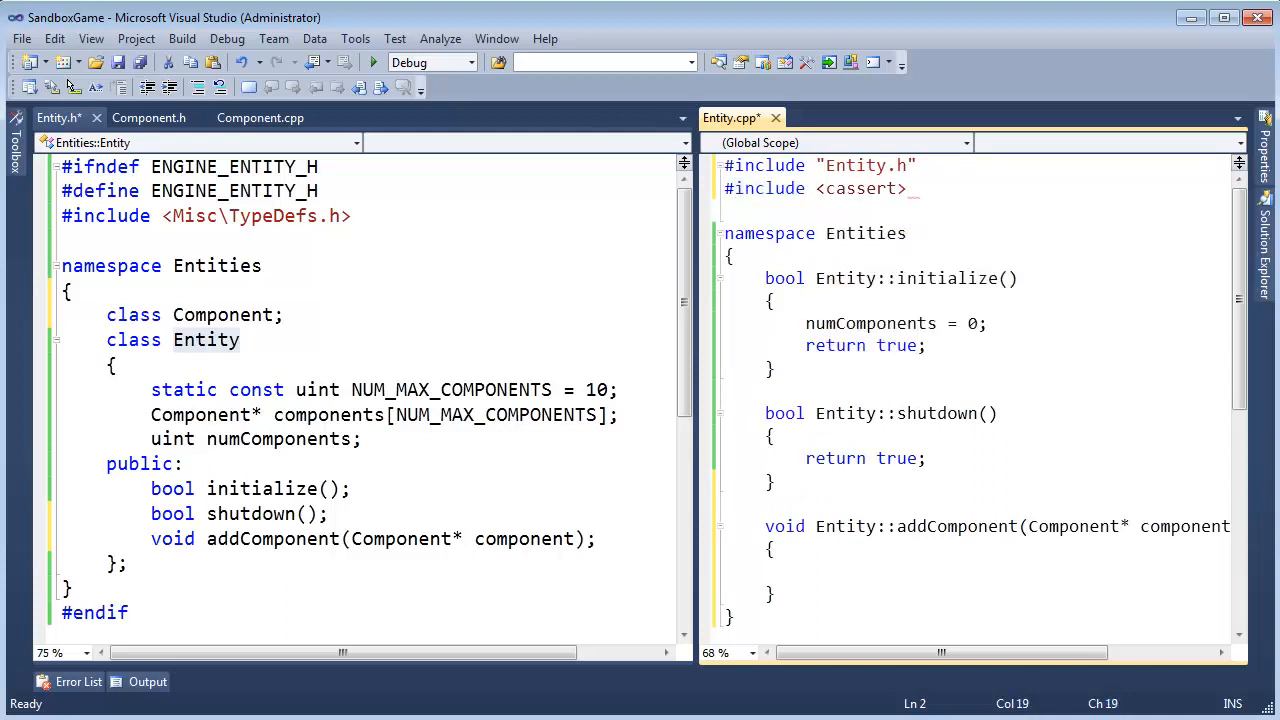
# - In addComponent, assert that numComponents is not equal to NUM_MAX_COMPONENTS
pyautogui.click(804, 572)
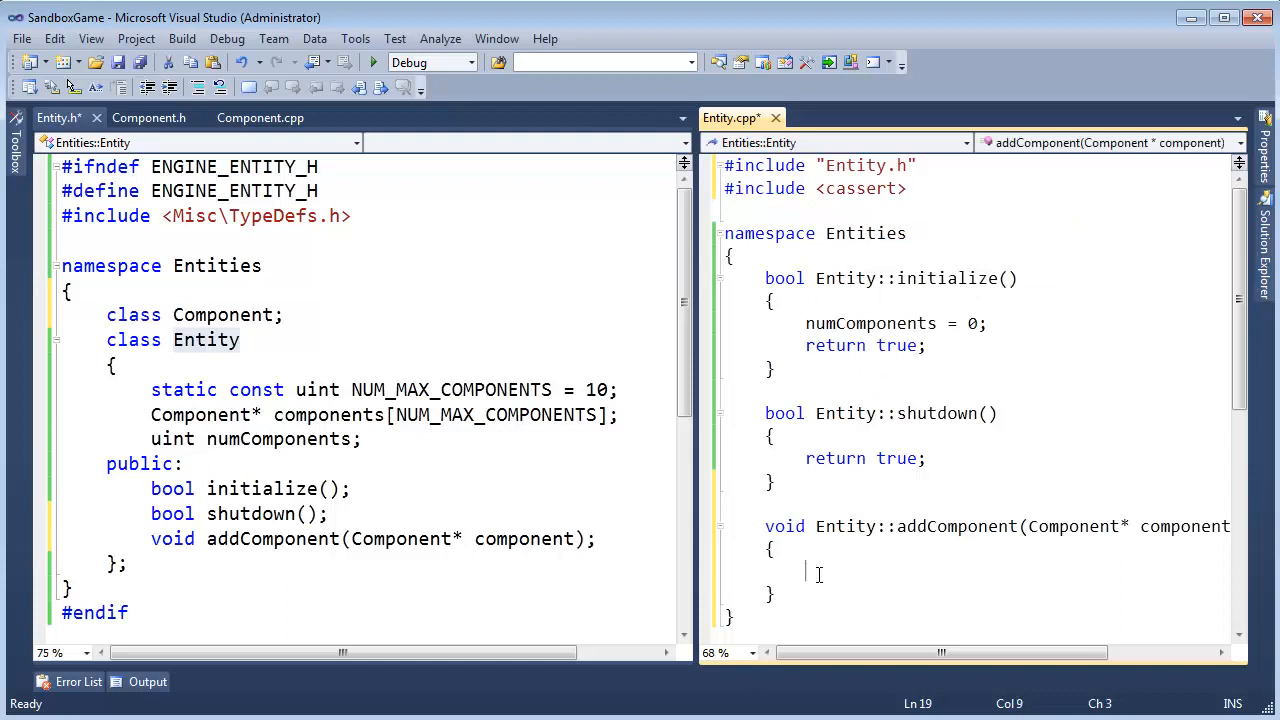
pyautogui.write('assert(num')
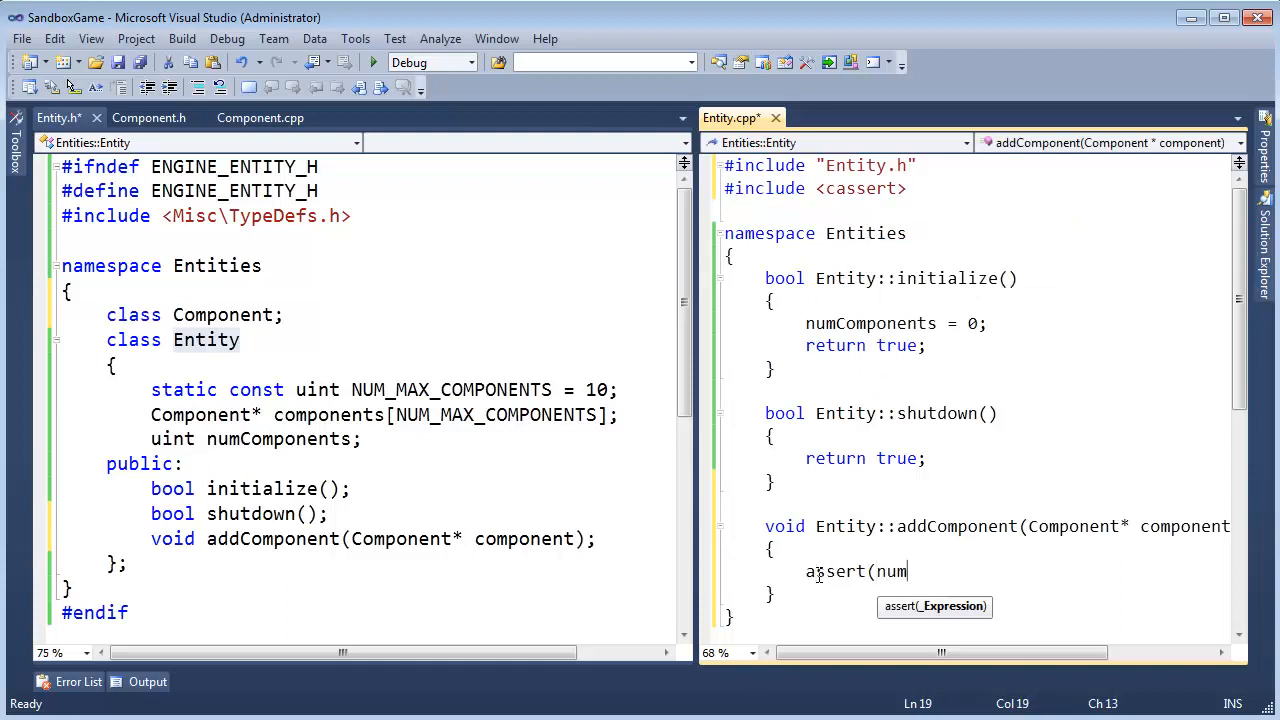
pyautogui.write('Components !=')
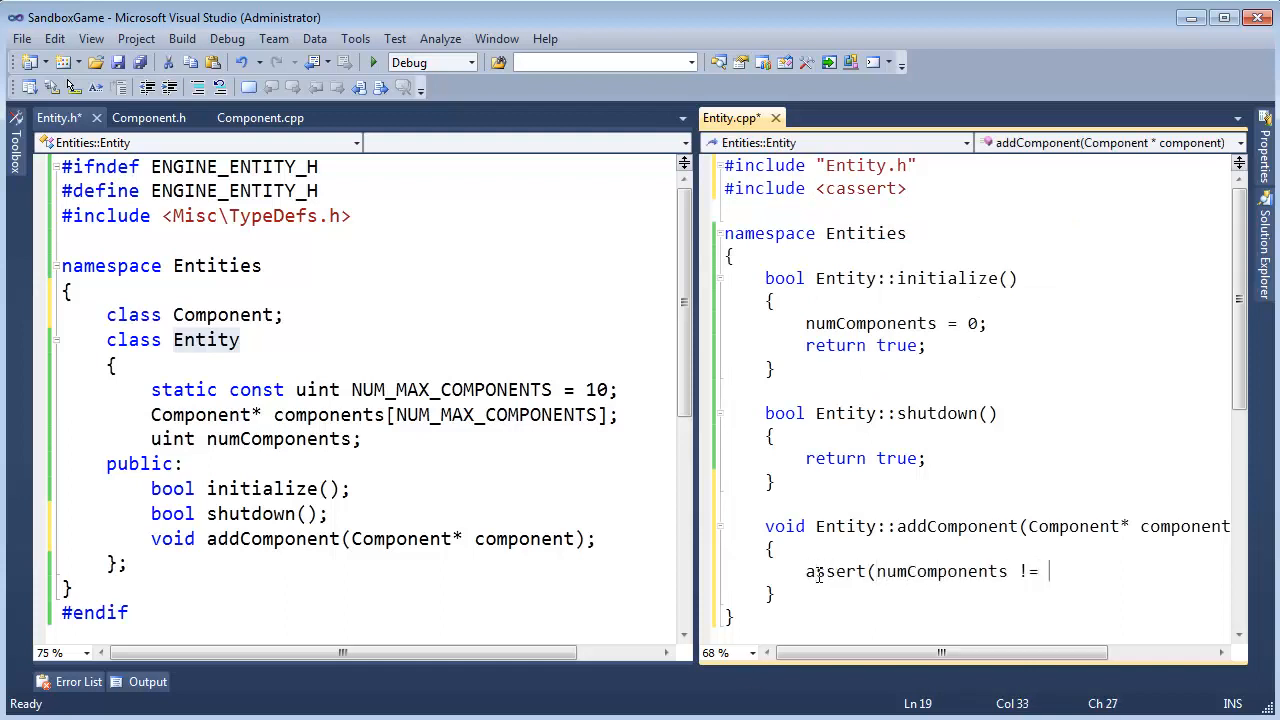
pyautogui.write('max_co')
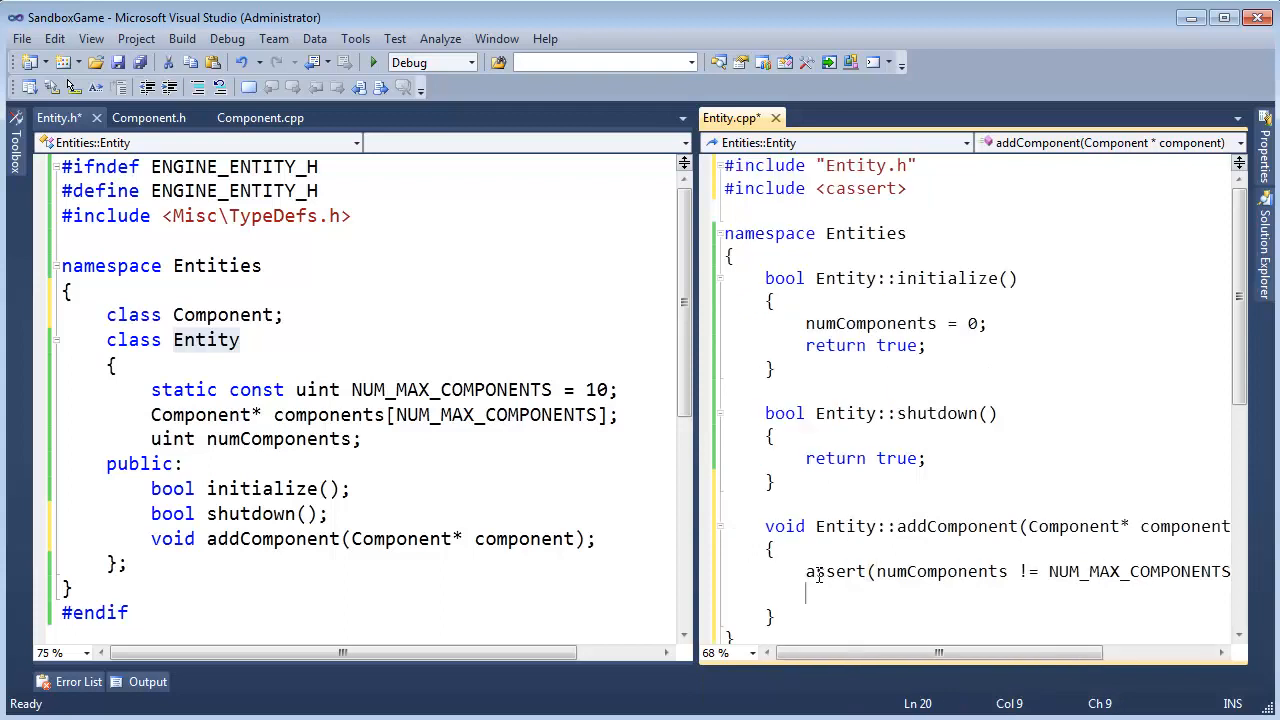
# - Store the component with components[numComponents++] = component; below the assert
pyautogui.scroll(-3)
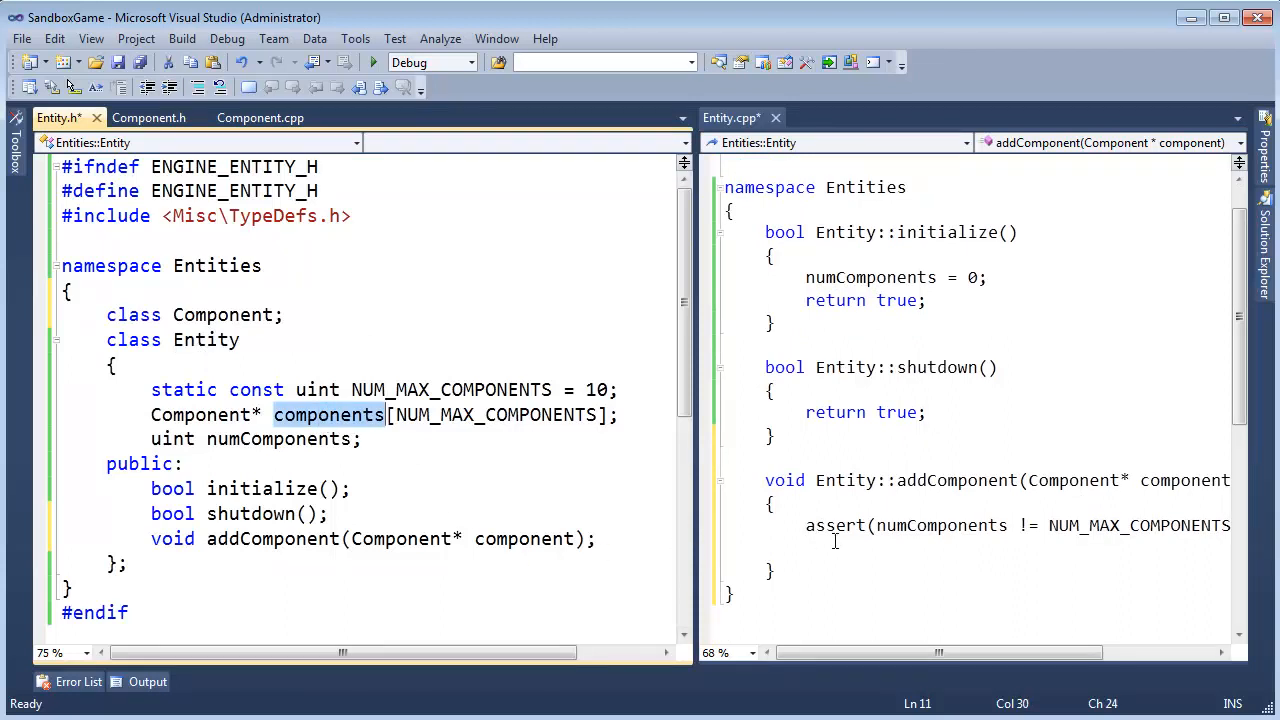
pyautogui.write('components[n')
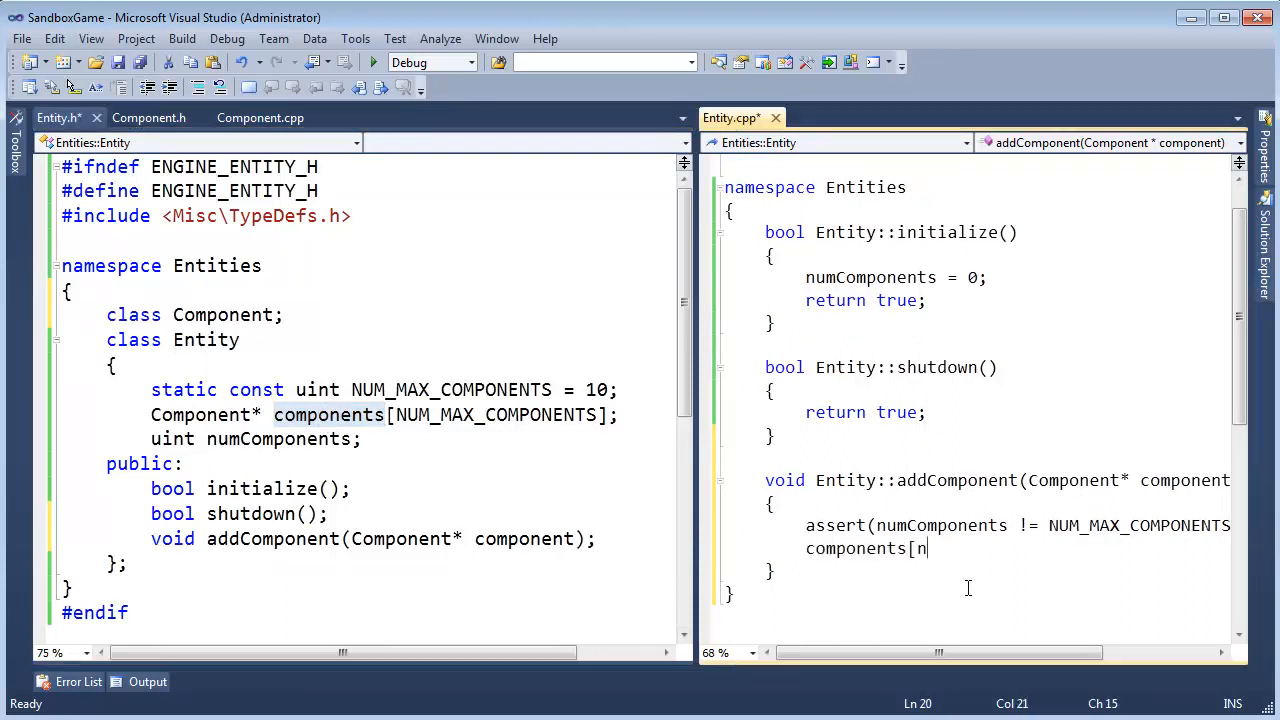
pyautogui.write('umComponents+')
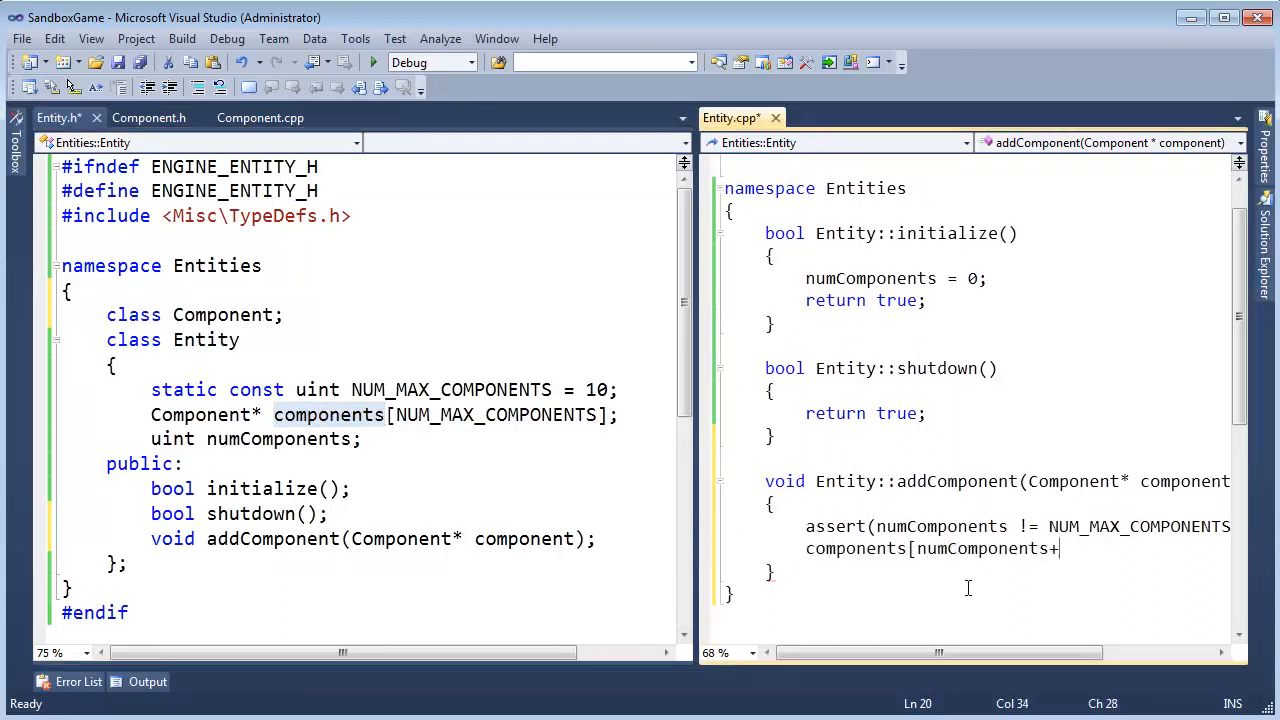
pyautogui.write('+]')
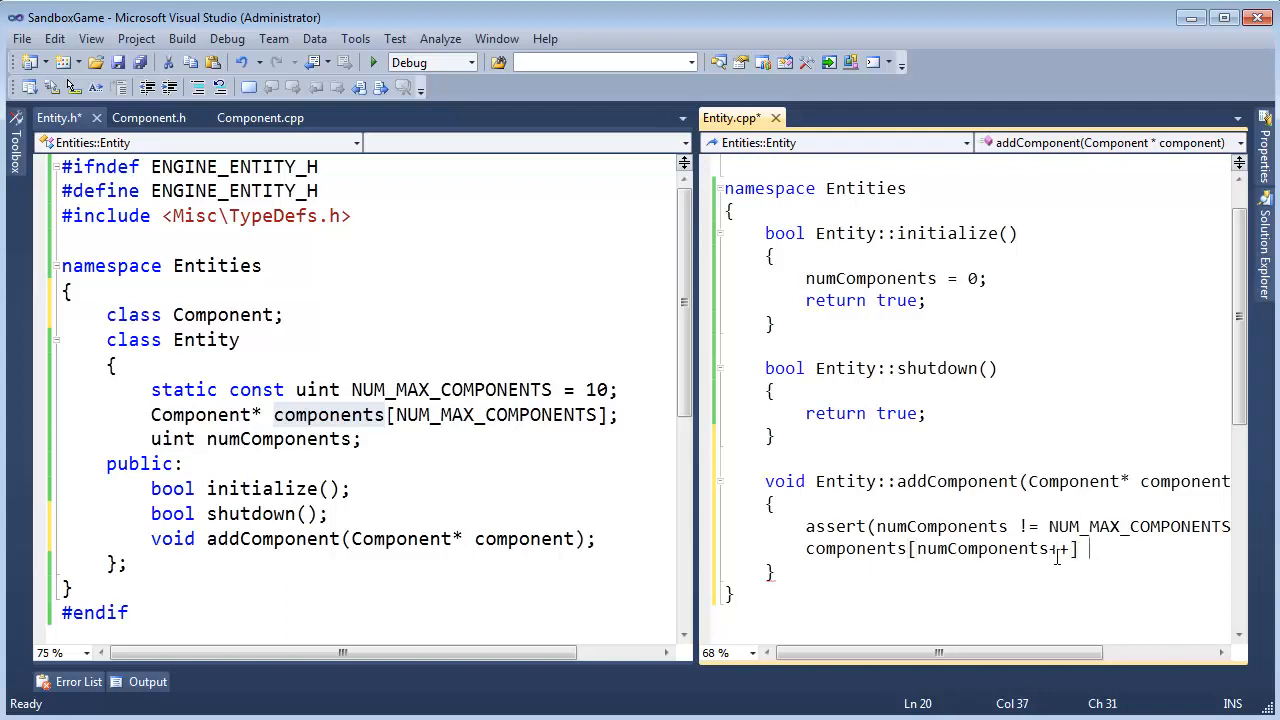
pyautogui.doubleClick(980, 548)
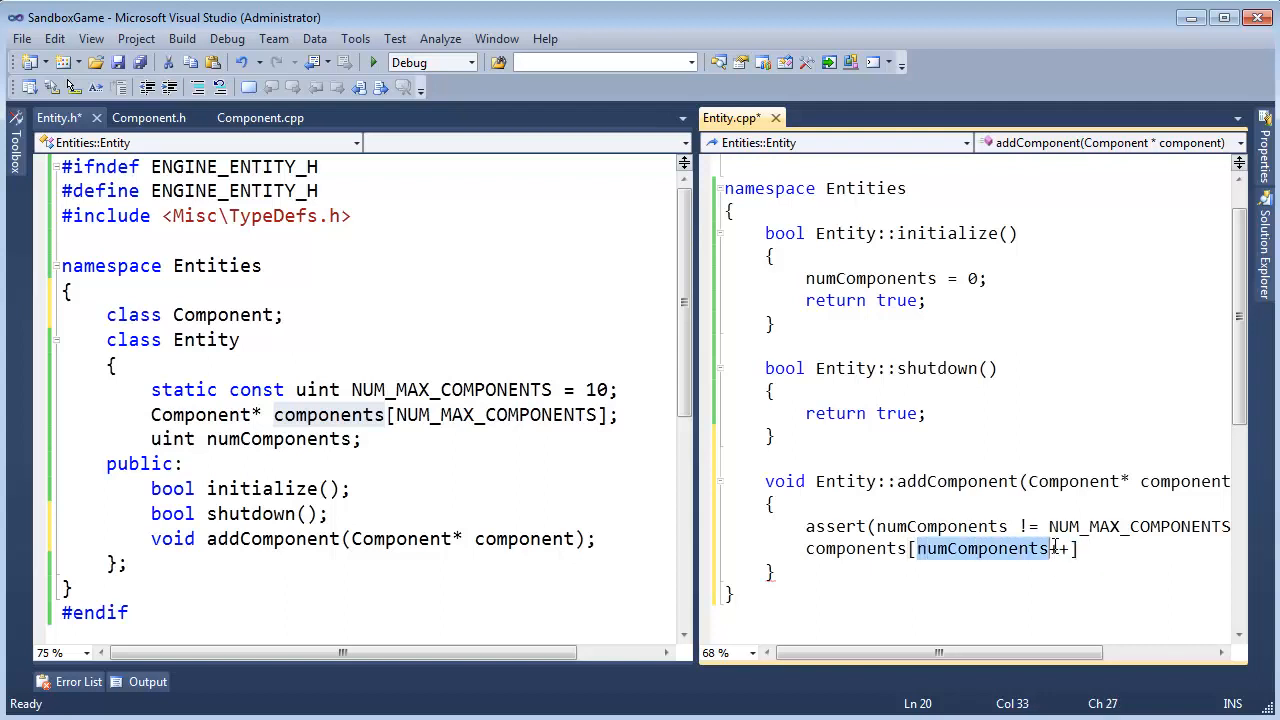
pyautogui.write('++')
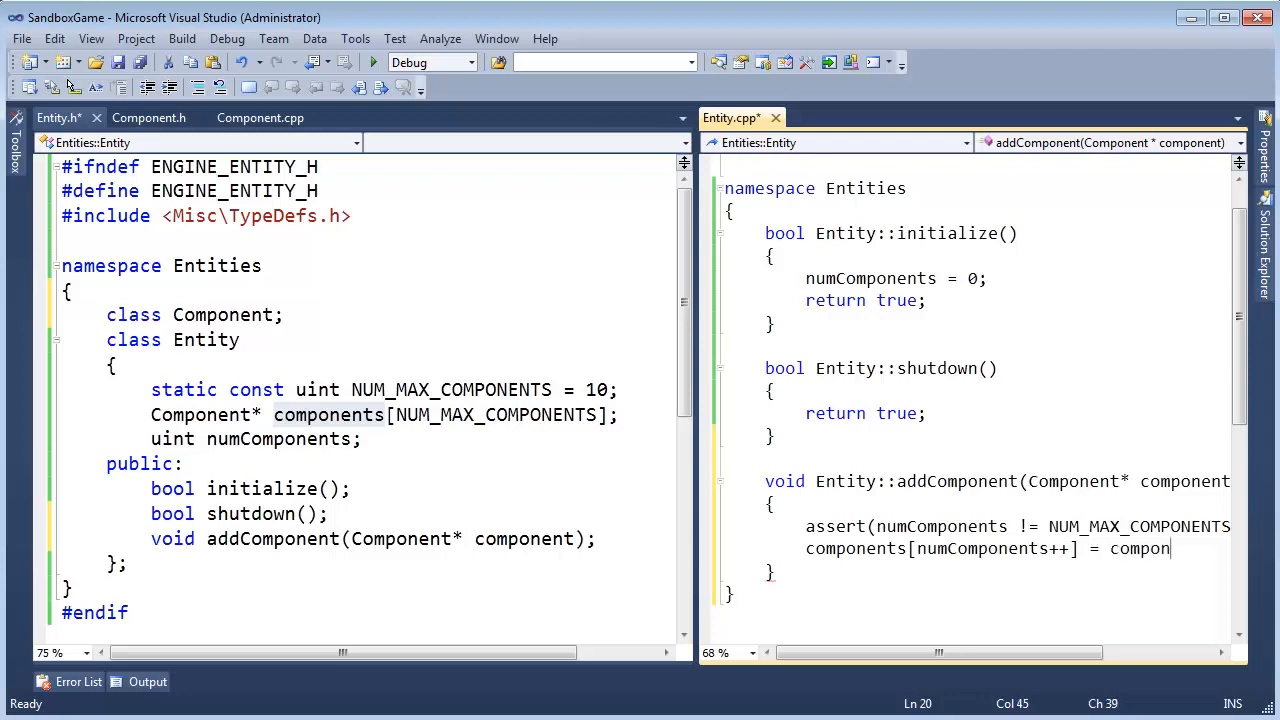
pyautogui.write('ent;')
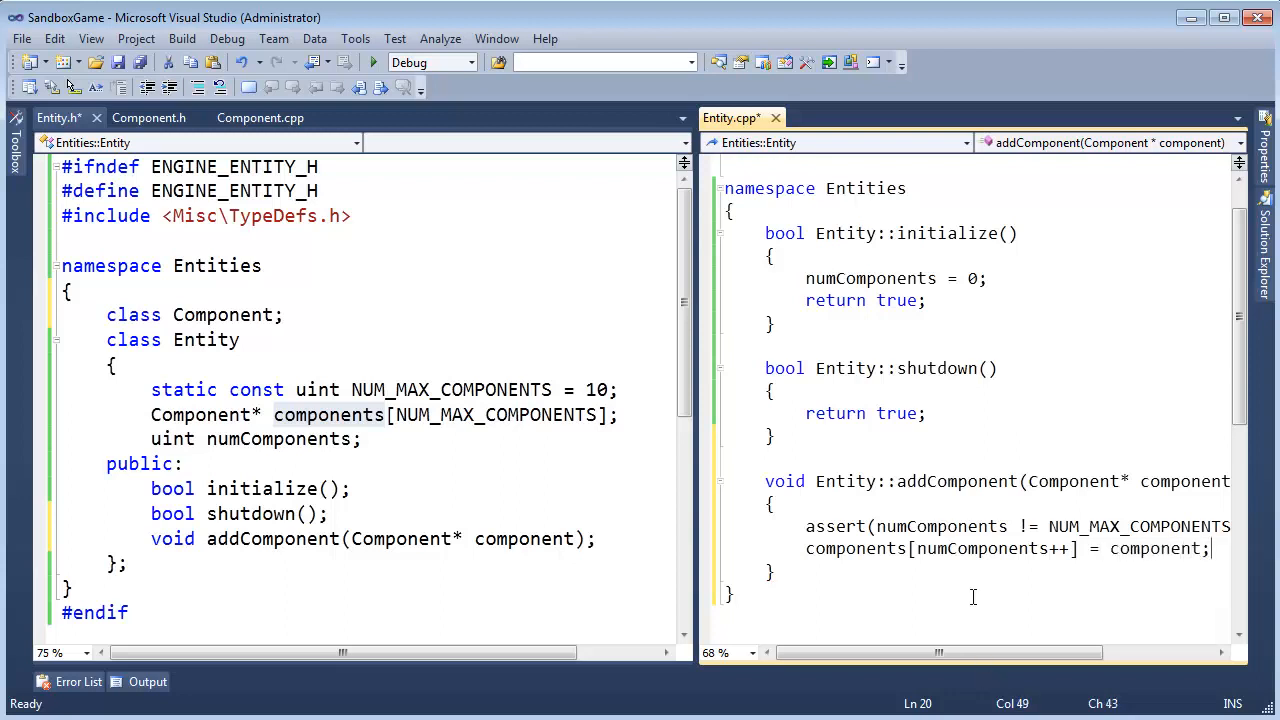